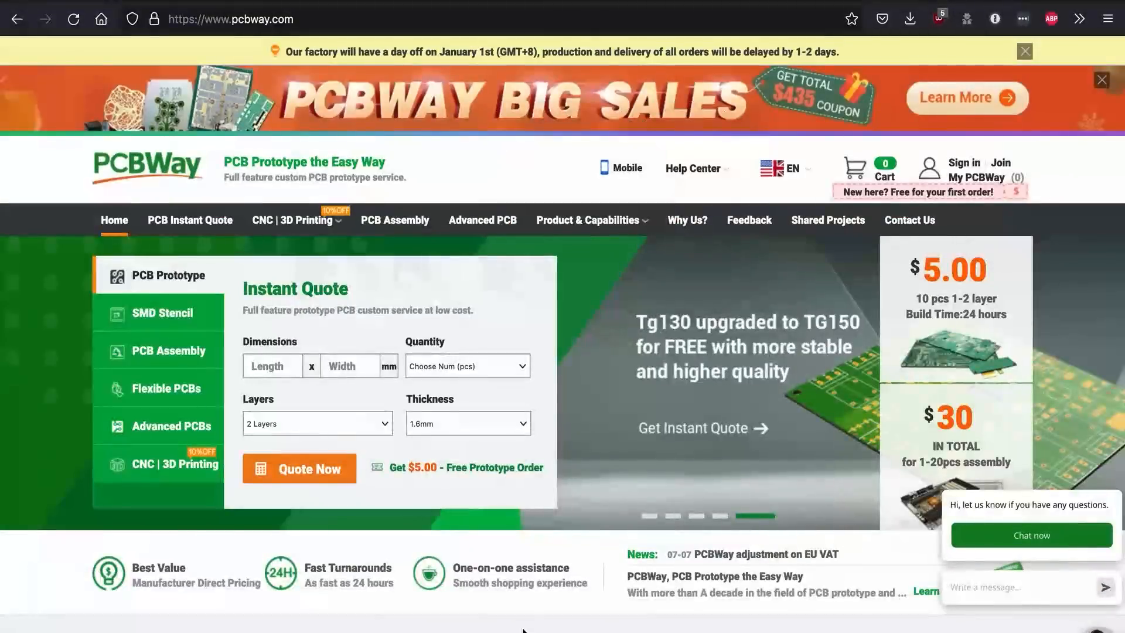
Step: Return to the ESP8266-Wardriving GitHub repository and enter the JN-Scripts folder
{"action": "scroll", "scroll_direction": "down", "scroll_amount": 3}
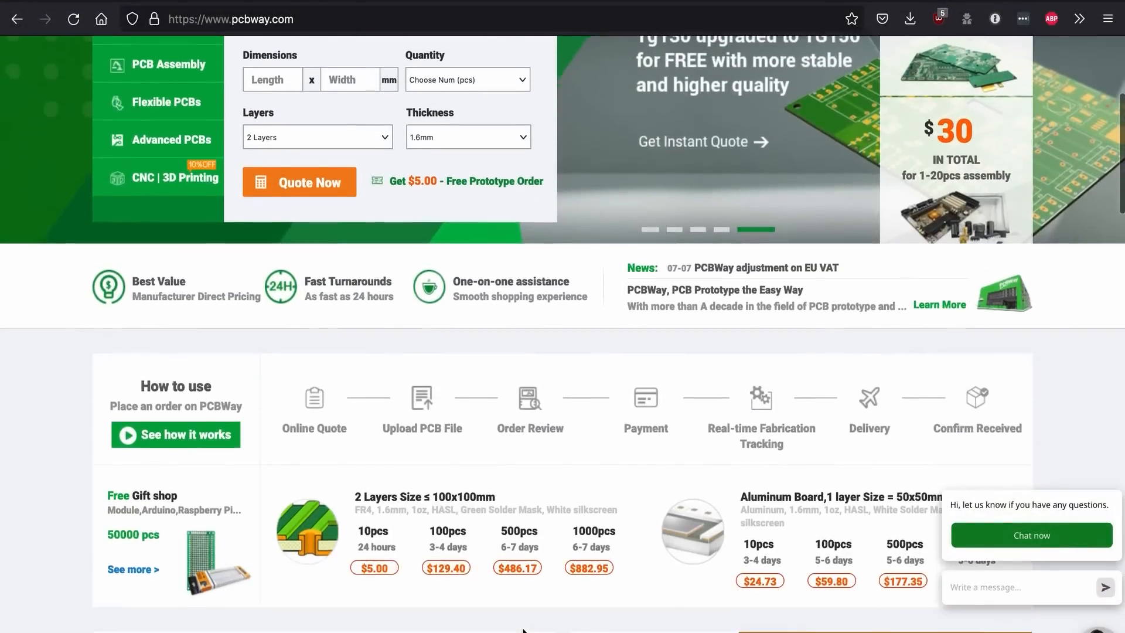
{"action": "scroll", "scroll_direction": "down", "scroll_amount": 3}
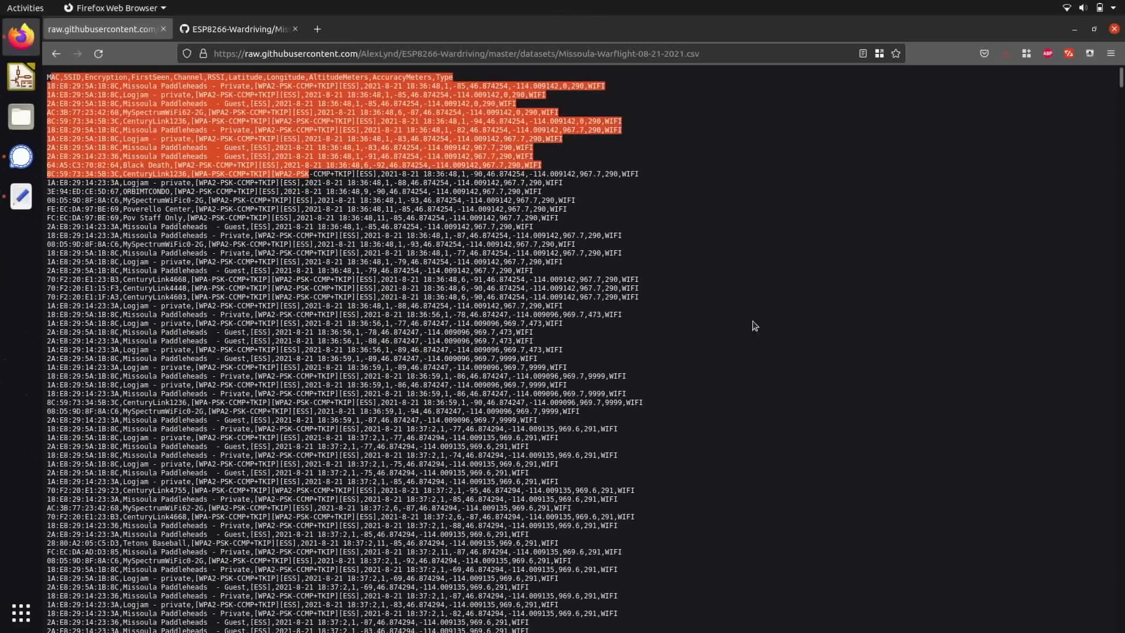
{"action": "mouse_move", "coordinate": [774, 195]}
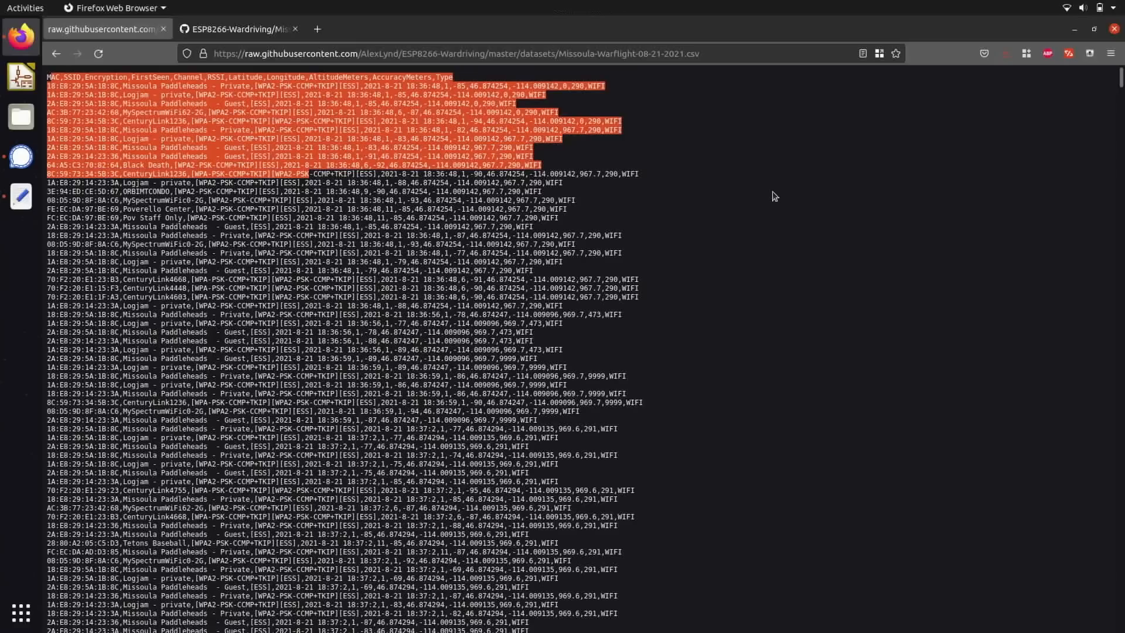
{"action": "left_click", "coordinate": [239, 28]}
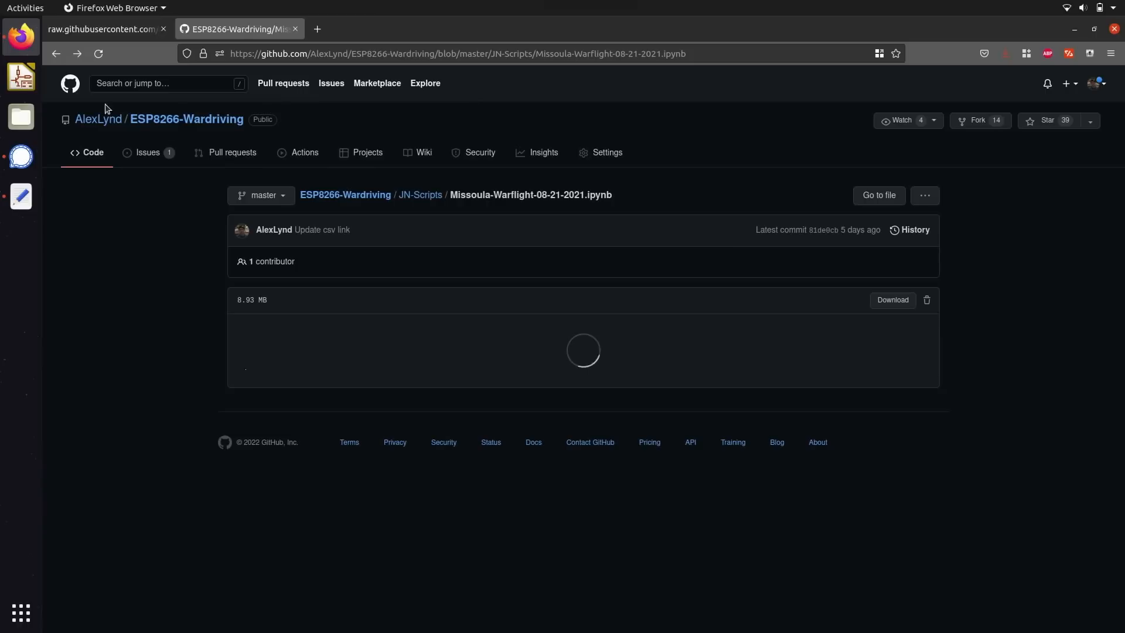
{"action": "left_click", "coordinate": [421, 194]}
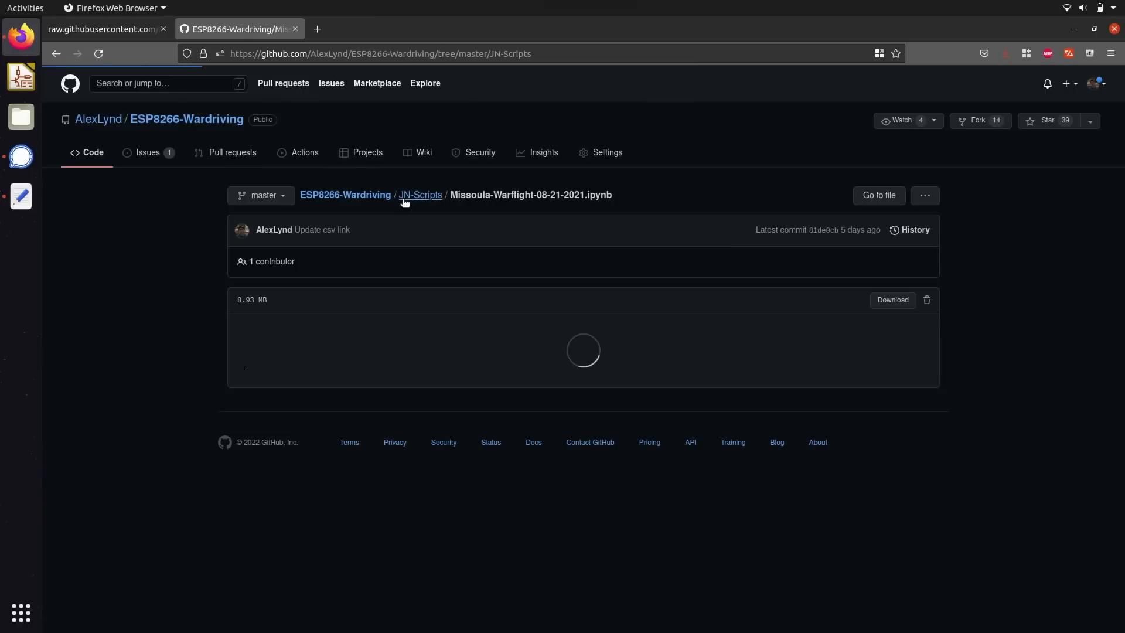
{"action": "left_click", "coordinate": [420, 194]}
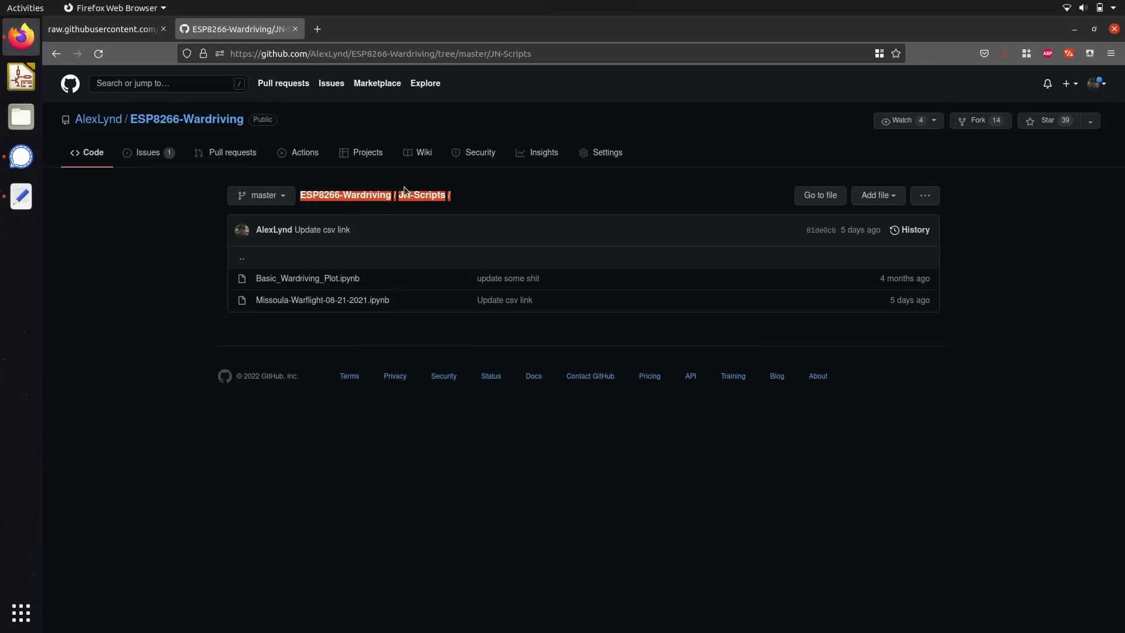
{"action": "mouse_move", "coordinate": [411, 267]}
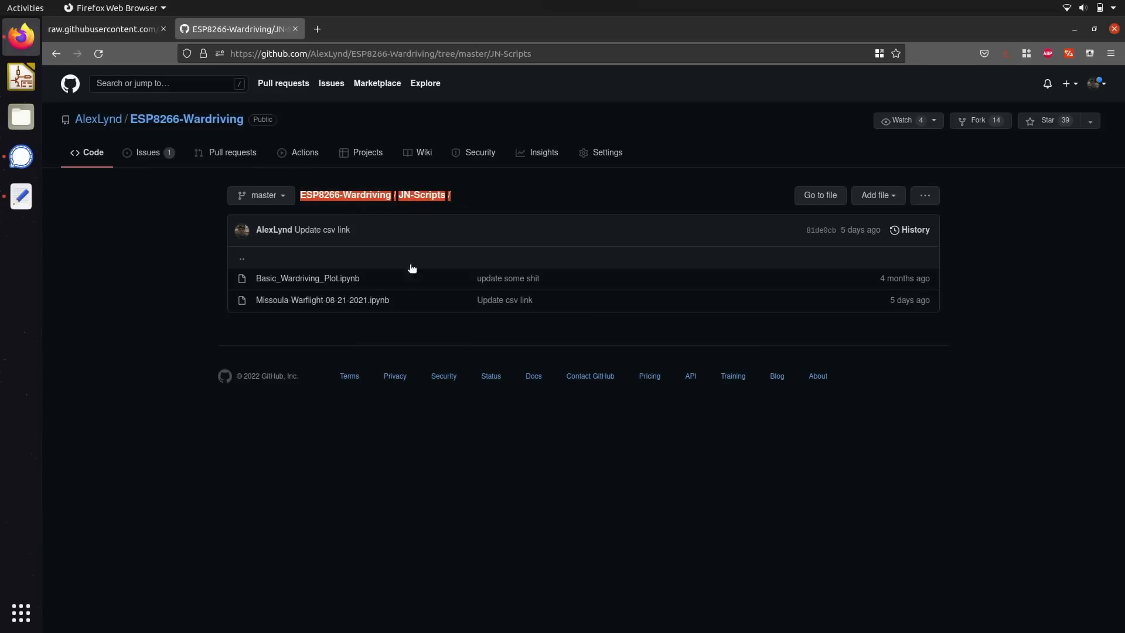
{"action": "mouse_move", "coordinate": [322, 300]}
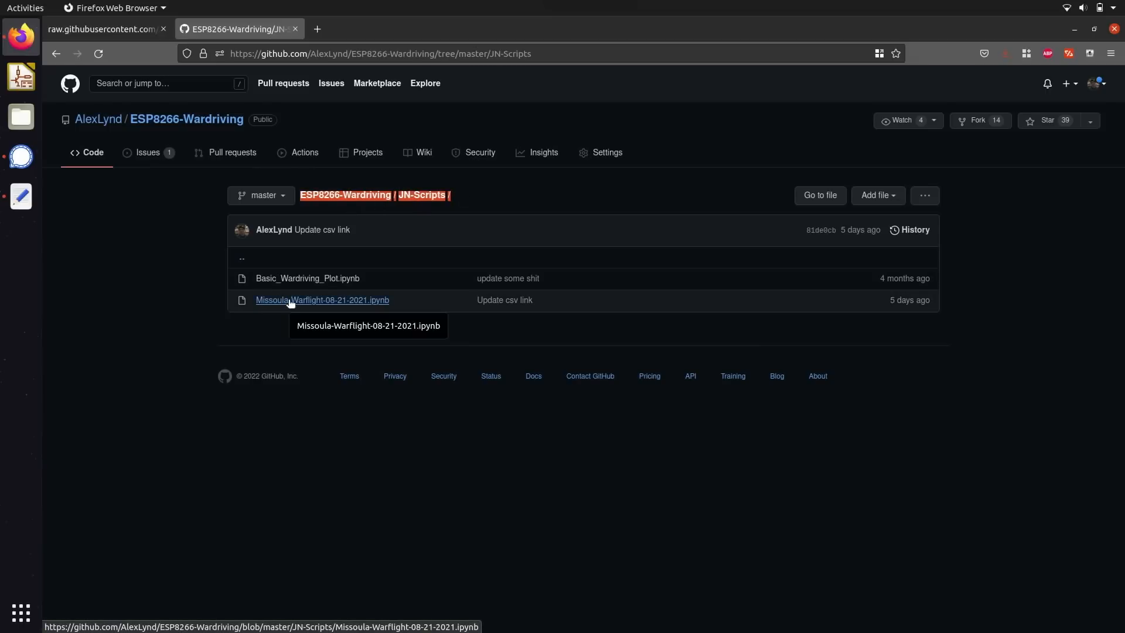
Step: View Missoula-Warflight-08-21-2021.ipynb on GitHub and launch it in Colab
{"action": "left_click", "coordinate": [321, 300]}
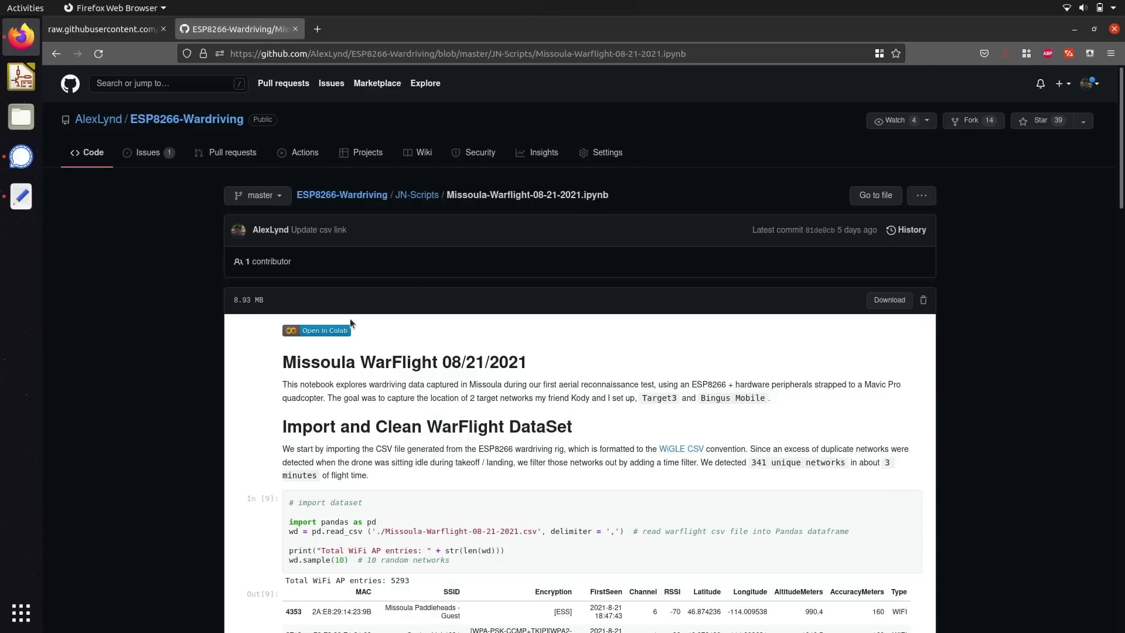
{"action": "mouse_move", "coordinate": [336, 321]}
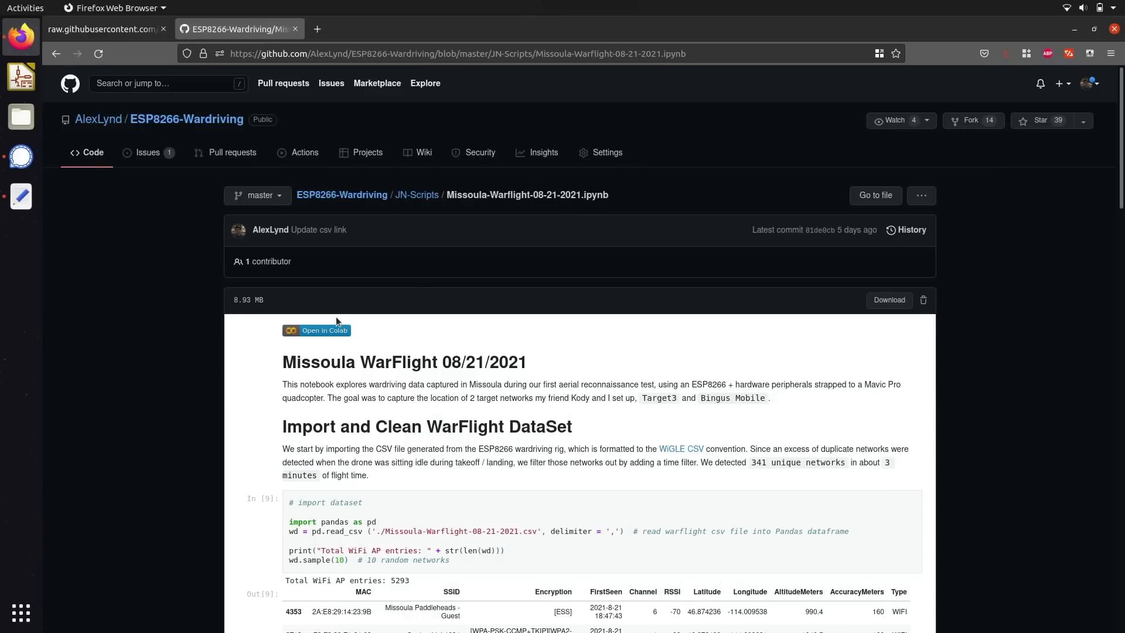
{"action": "left_click", "coordinate": [317, 330]}
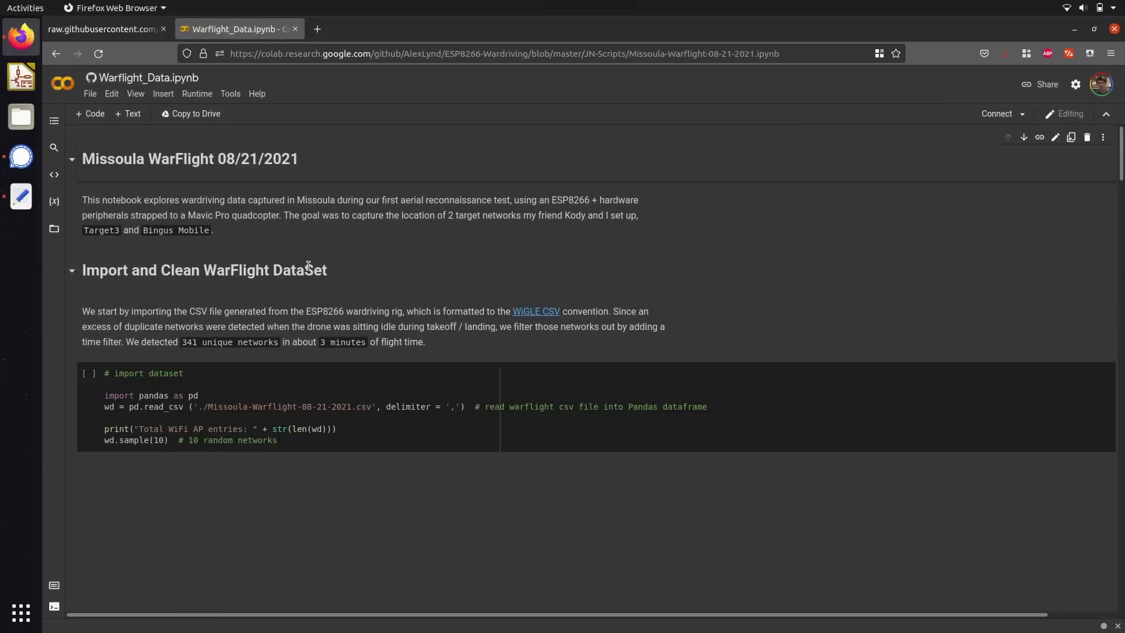
Step: Upload Missoula-Warflight-08-21-2021.csv to the Colab session files and dismiss the reminder
{"action": "left_click", "coordinate": [88, 372]}
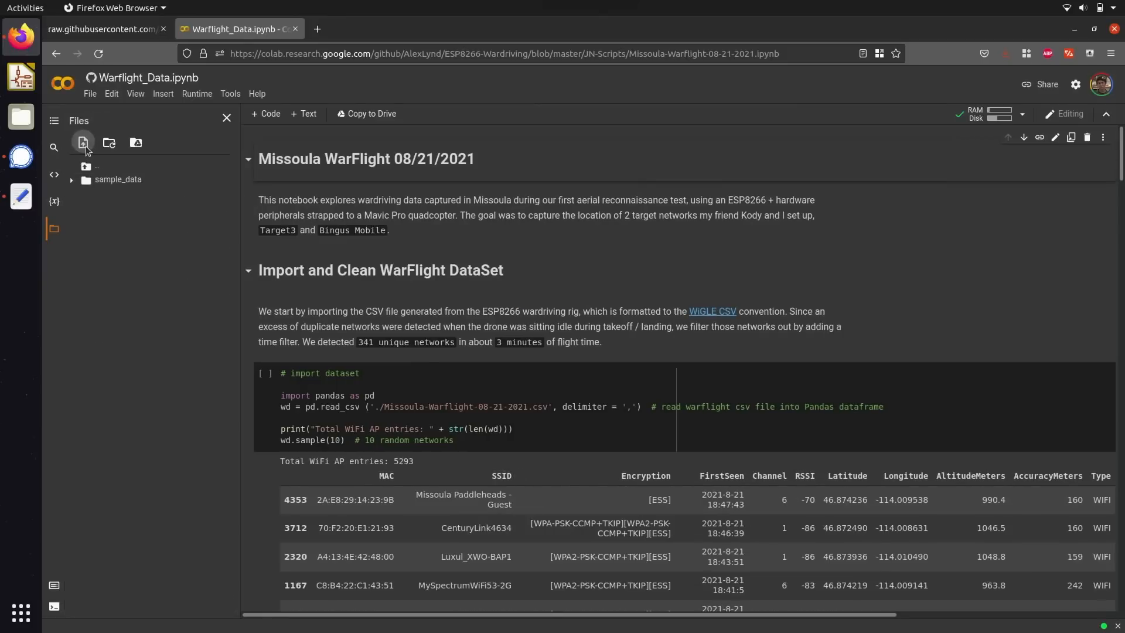
{"action": "left_click", "coordinate": [82, 143]}
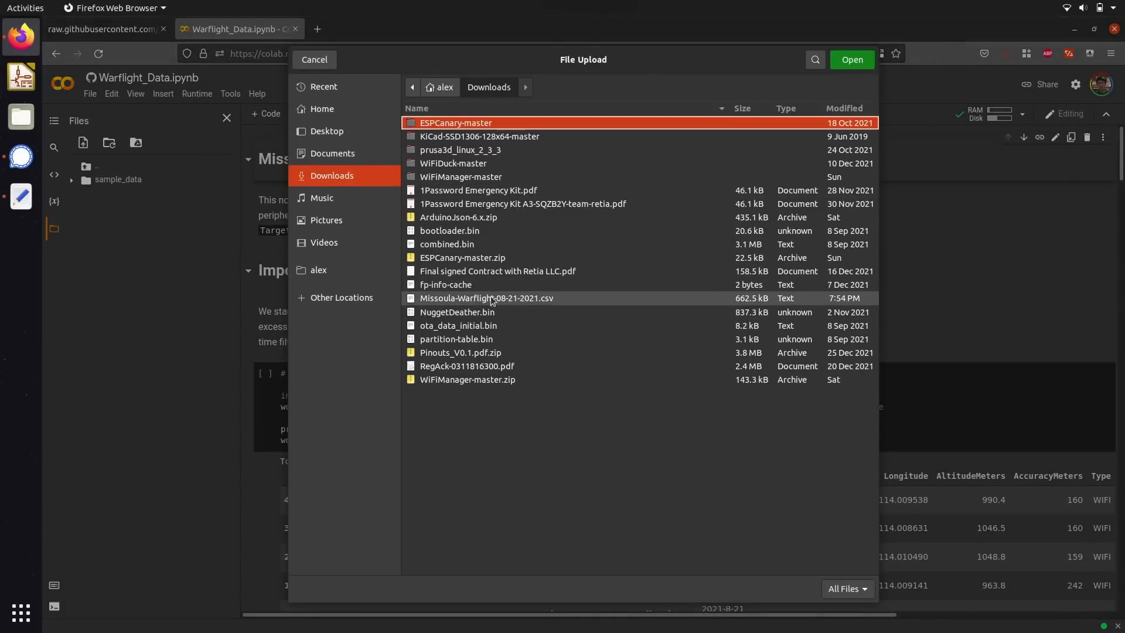
{"action": "mouse_move", "coordinate": [547, 303]}
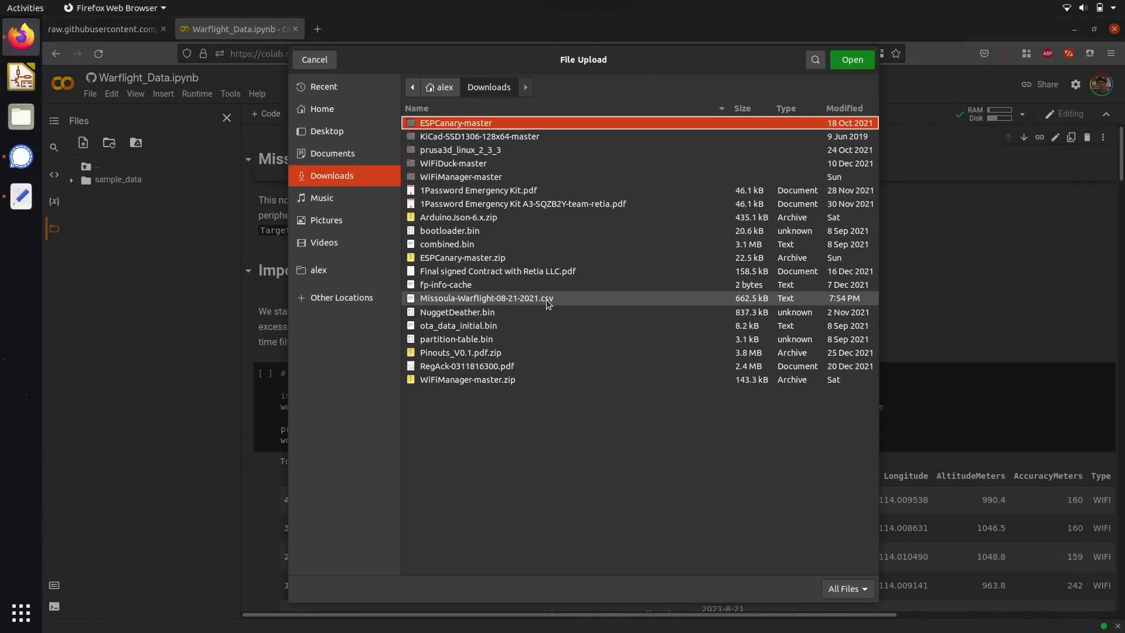
{"action": "left_click", "coordinate": [851, 60]}
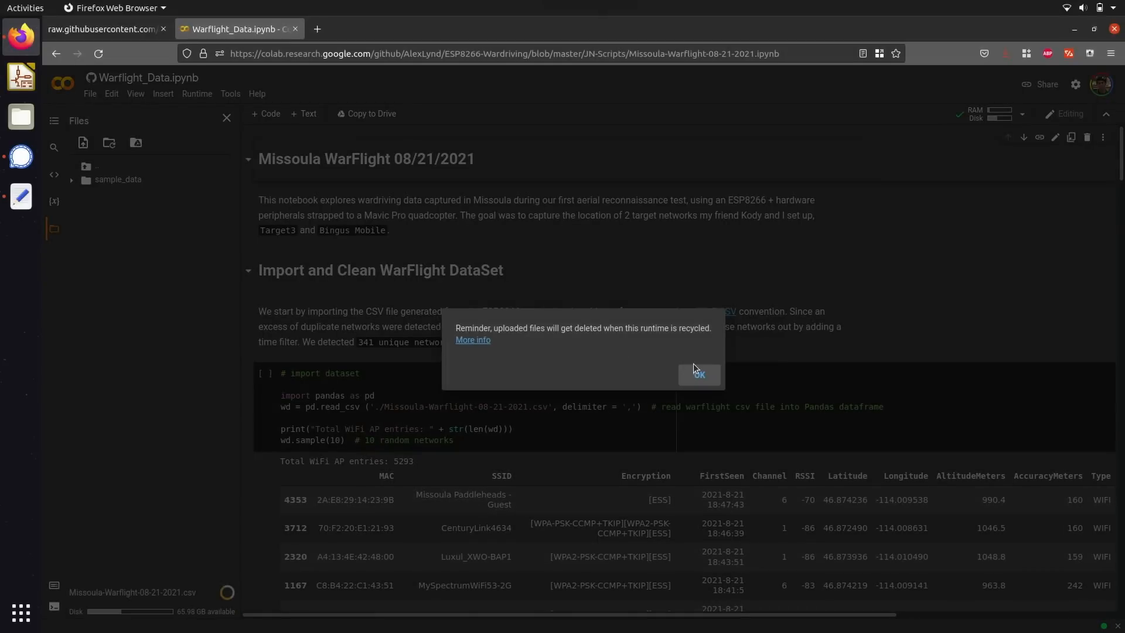
{"action": "left_click", "coordinate": [696, 374]}
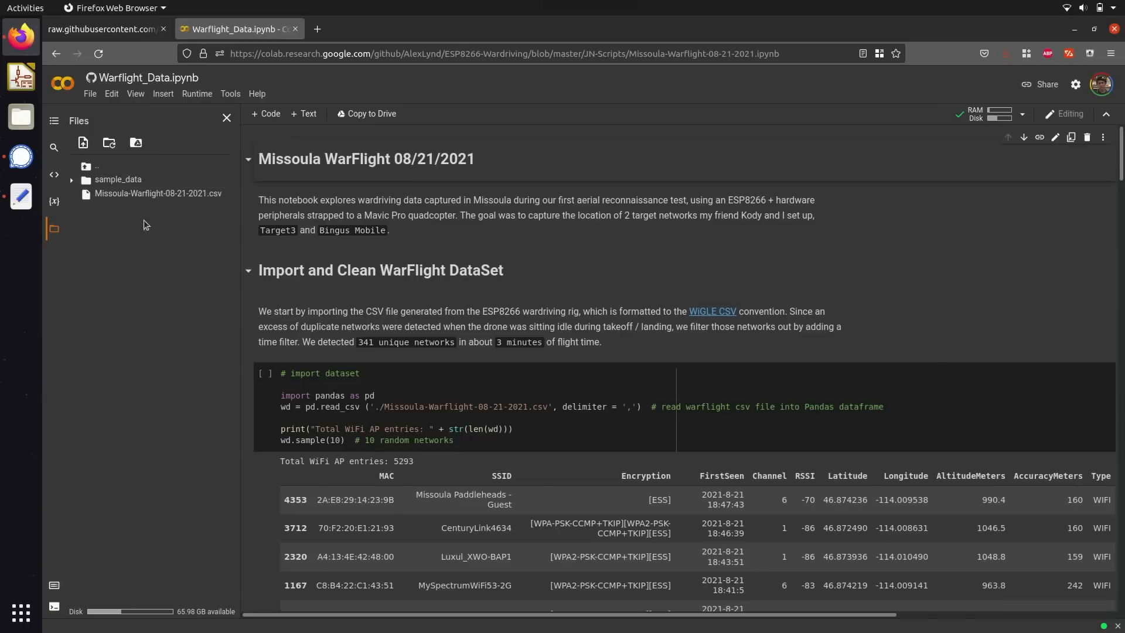
{"action": "mouse_move", "coordinate": [351, 290]}
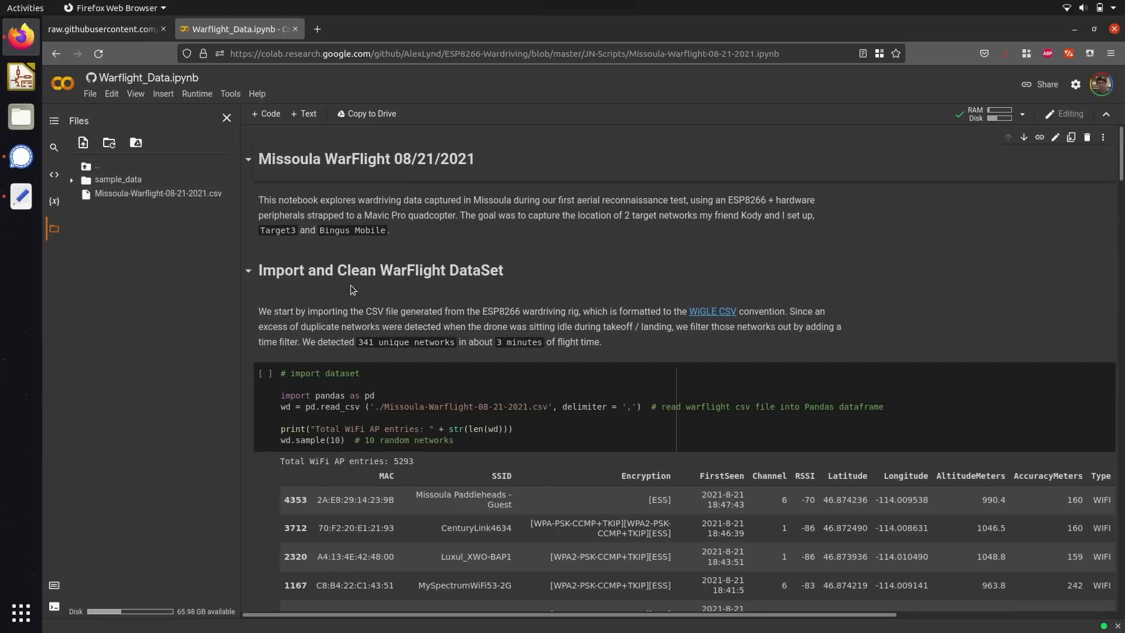
Step: Scroll to the dataset-import cell reporting 5293 WiFi AP entries
{"action": "scroll", "scroll_direction": "down", "scroll_amount": 3}
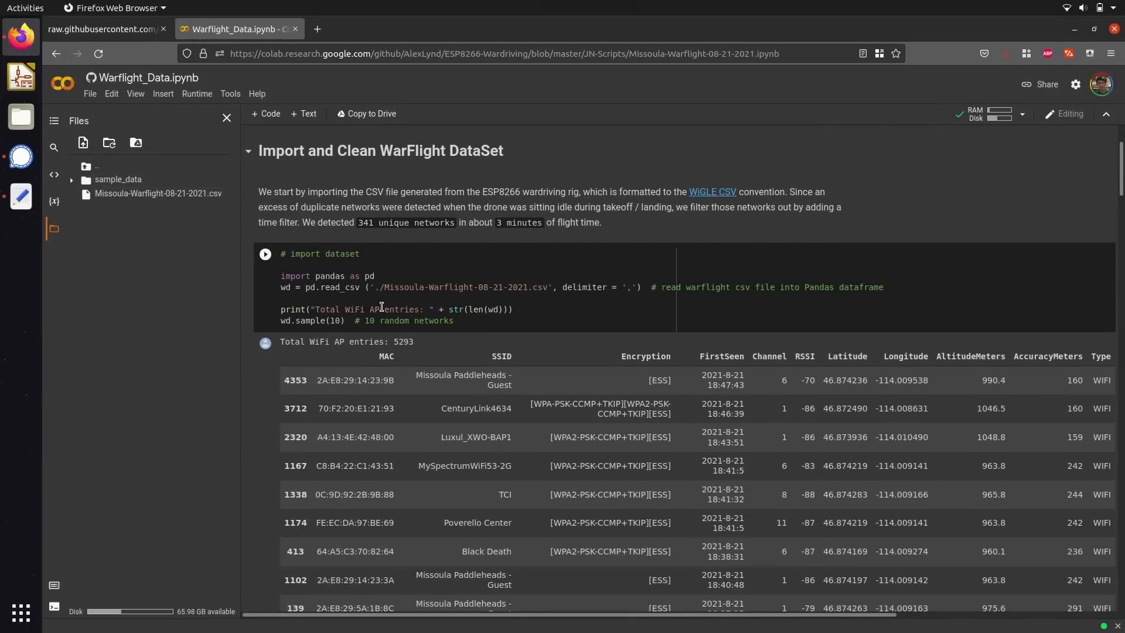
{"action": "mouse_move", "coordinate": [386, 296]}
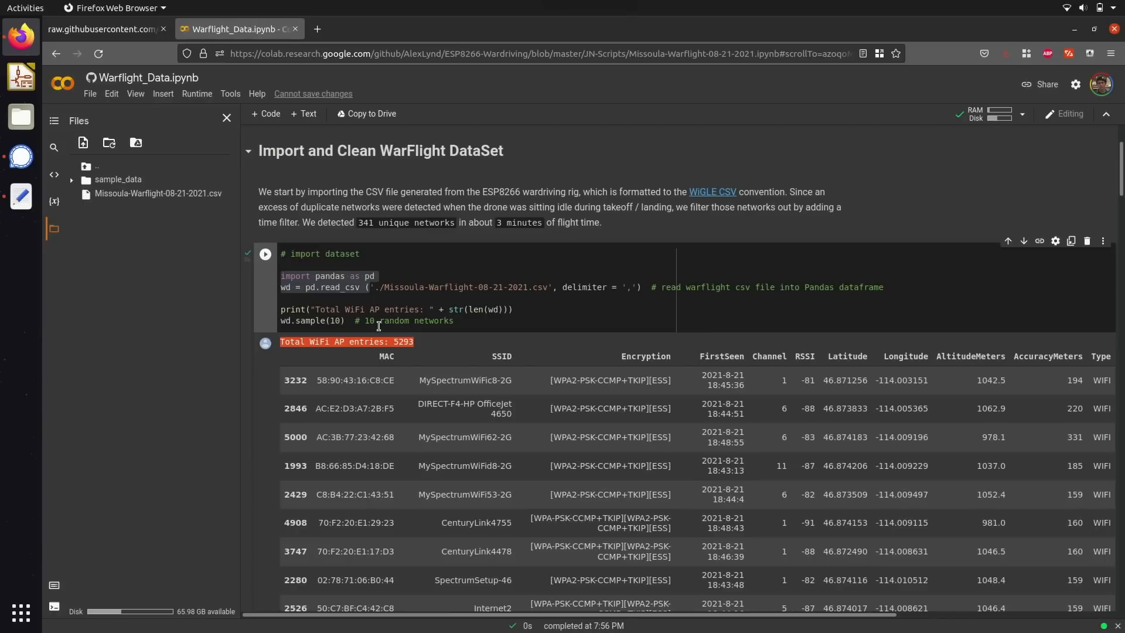
{"action": "mouse_move", "coordinate": [432, 352]}
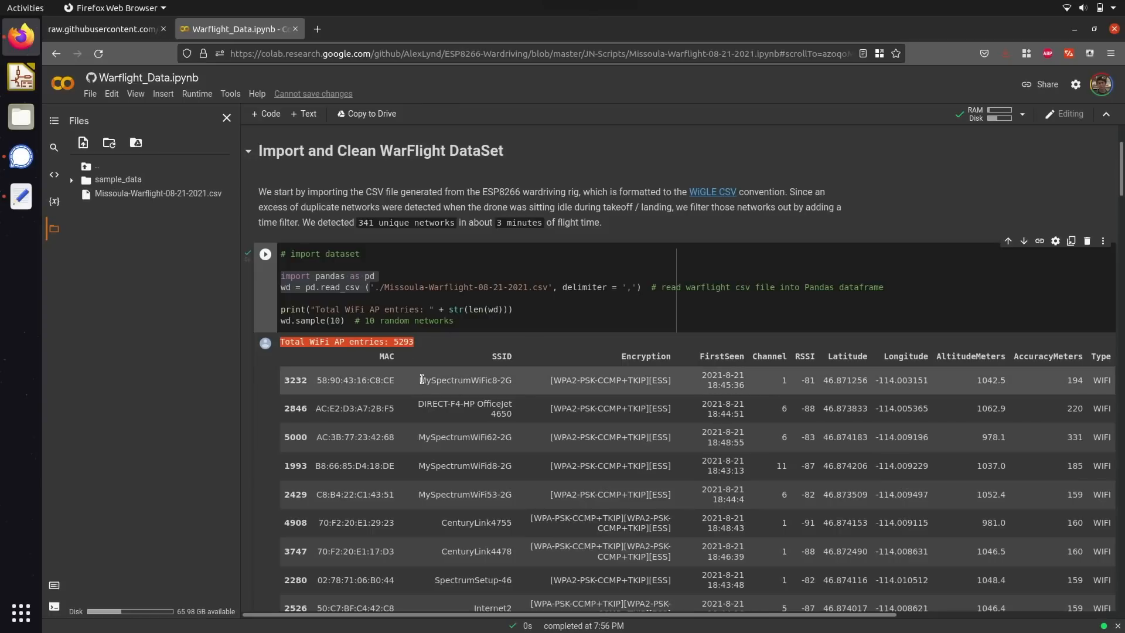
Step: Highlight the cleaning cell's takeoff and landing cutoff lines and timestamps leaving 1938 entries
{"action": "scroll", "scroll_direction": "down", "scroll_amount": 3}
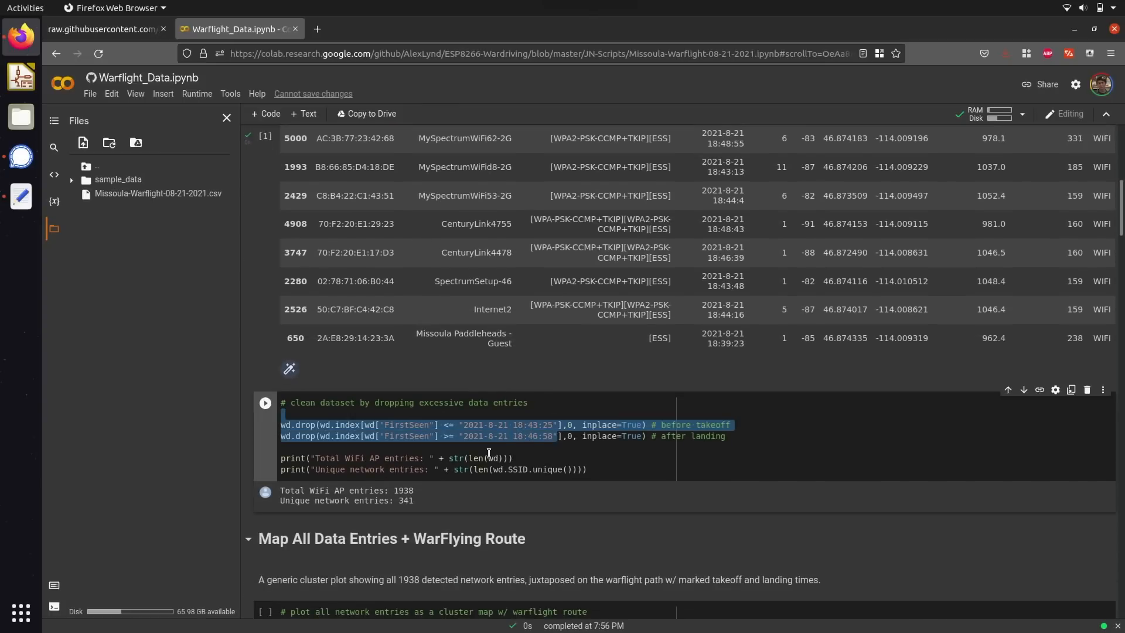
{"action": "left_click", "coordinate": [305, 424]}
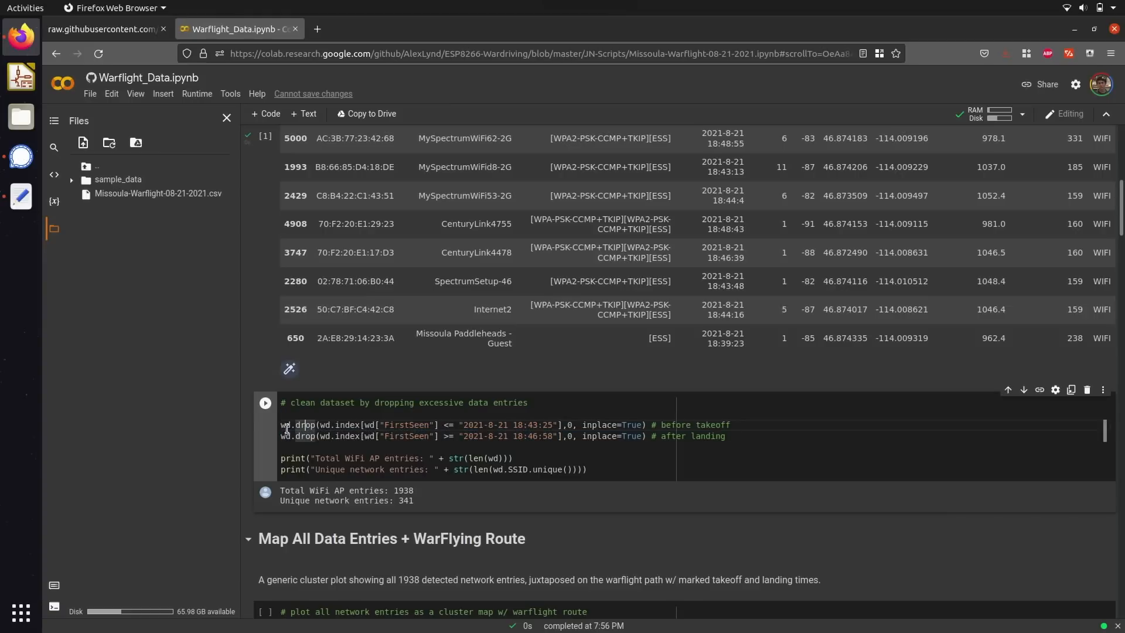
{"action": "left_click_drag", "start_coordinate": [283, 424], "coordinate": [726, 436]}
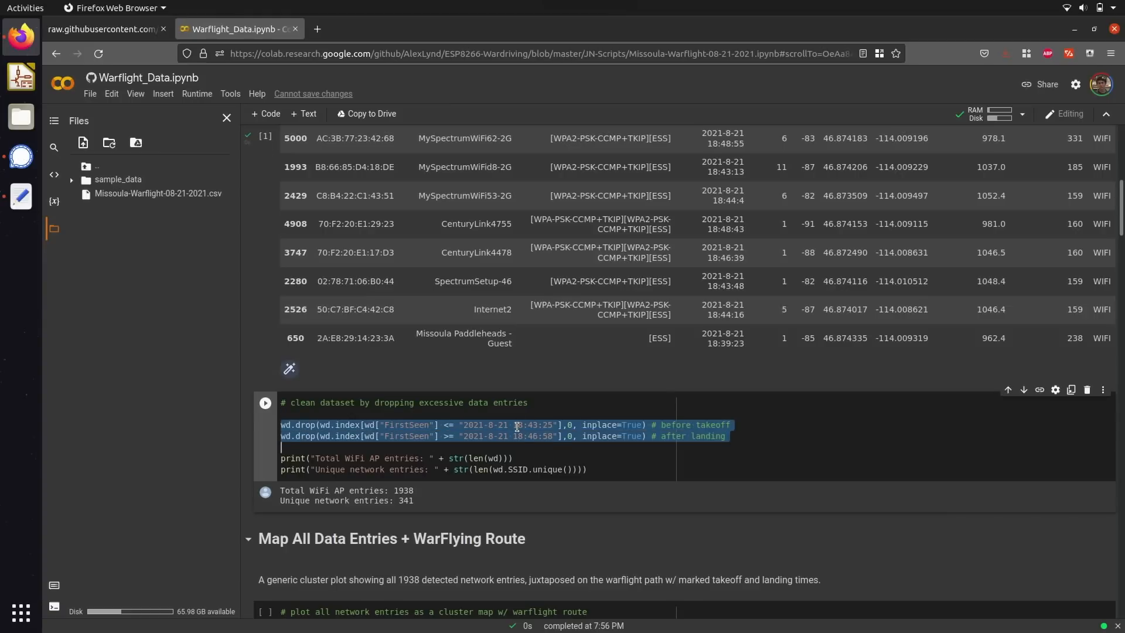
{"action": "left_click", "coordinate": [730, 425]}
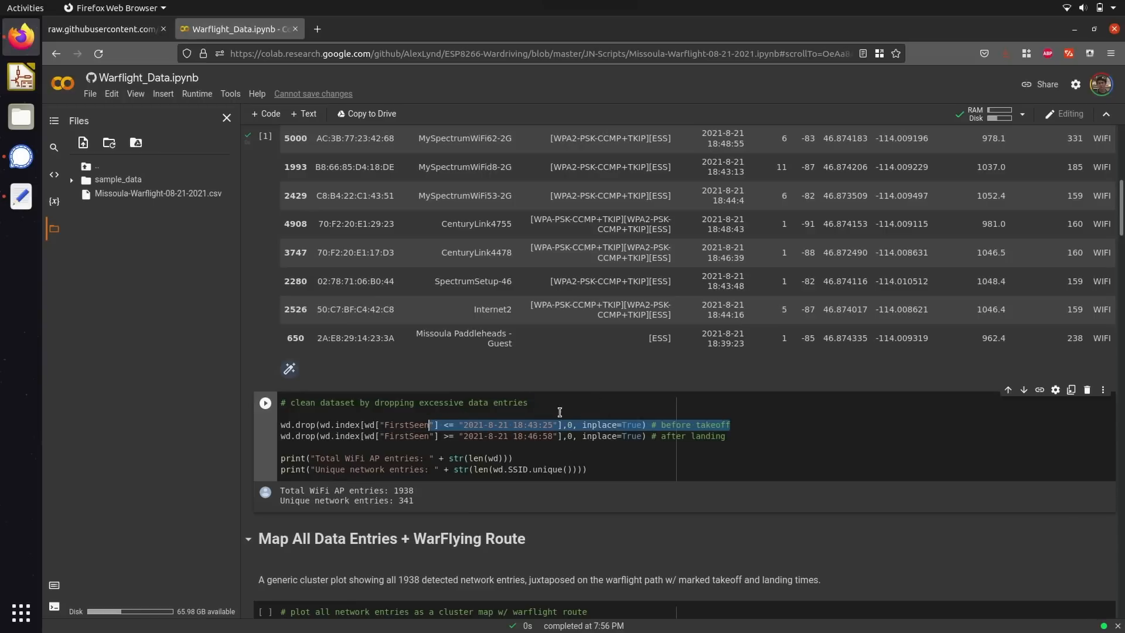
{"action": "left_click", "coordinate": [460, 436]}
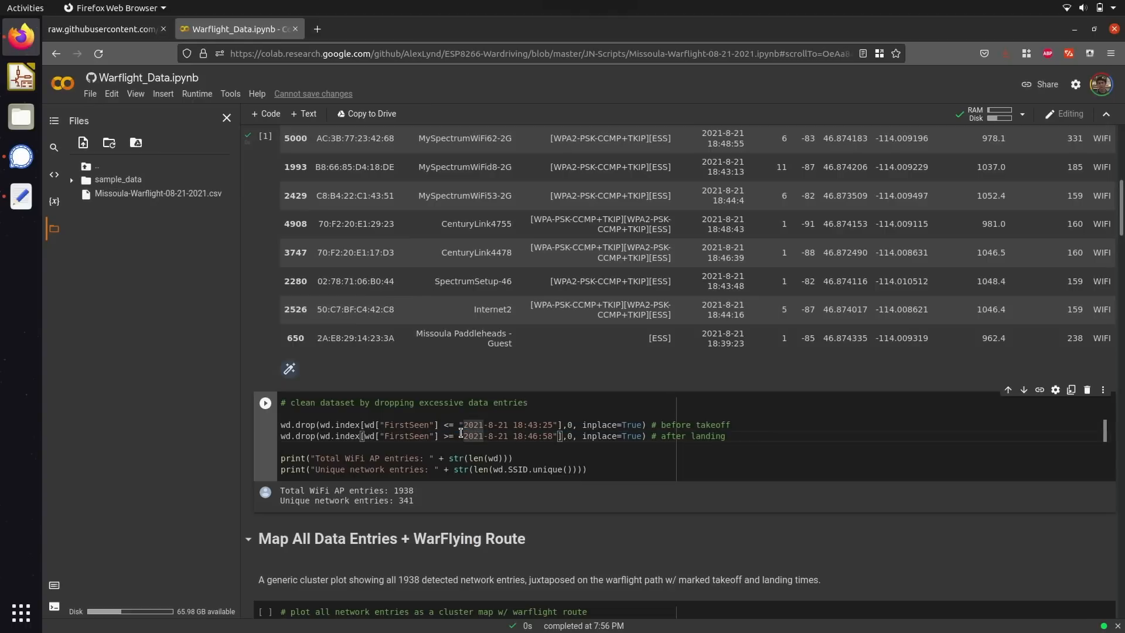
{"action": "left_click_drag", "start_coordinate": [465, 435], "coordinate": [581, 436]}
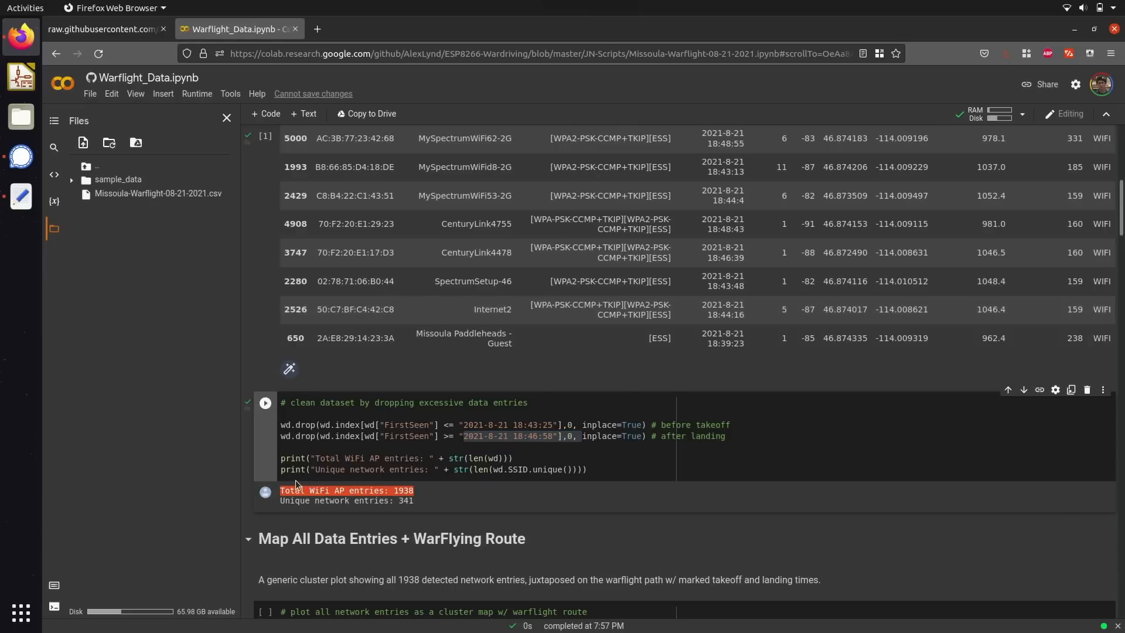
{"action": "mouse_move", "coordinate": [434, 500]}
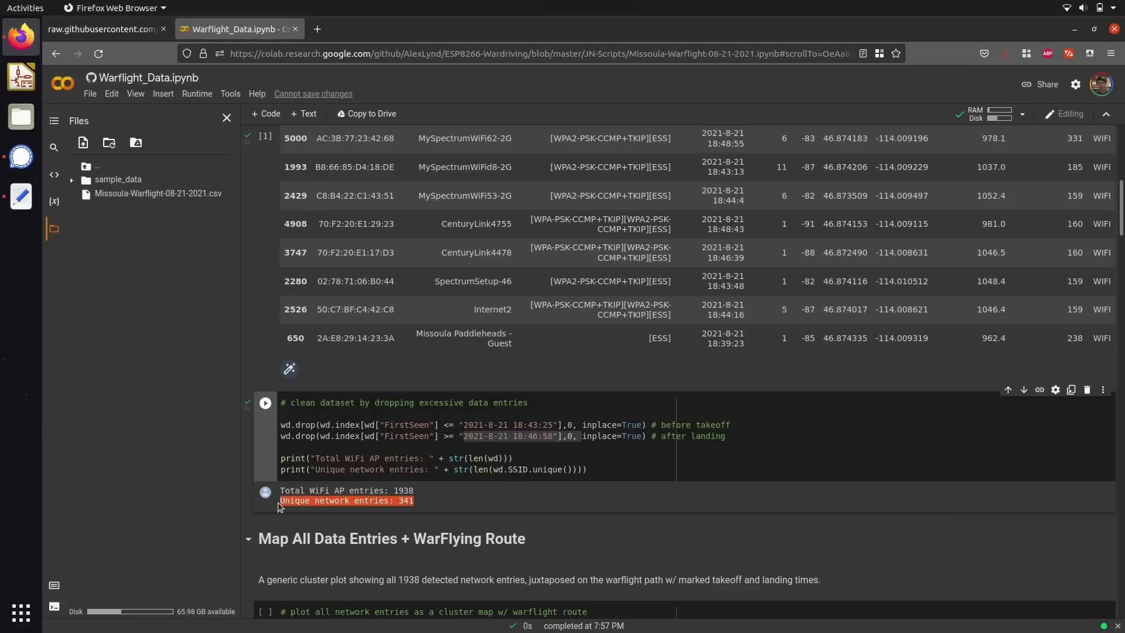
{"action": "mouse_move", "coordinate": [332, 490]}
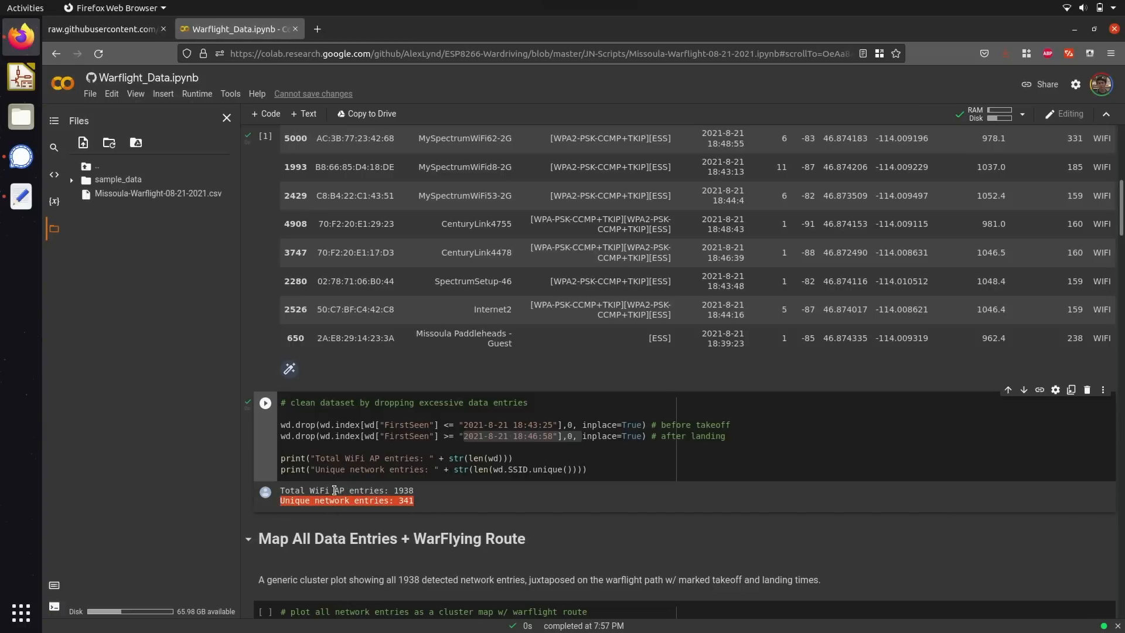
Step: Highlight folium and another term in the Map All Data Entries imports
{"action": "scroll", "scroll_direction": "down", "scroll_amount": 3}
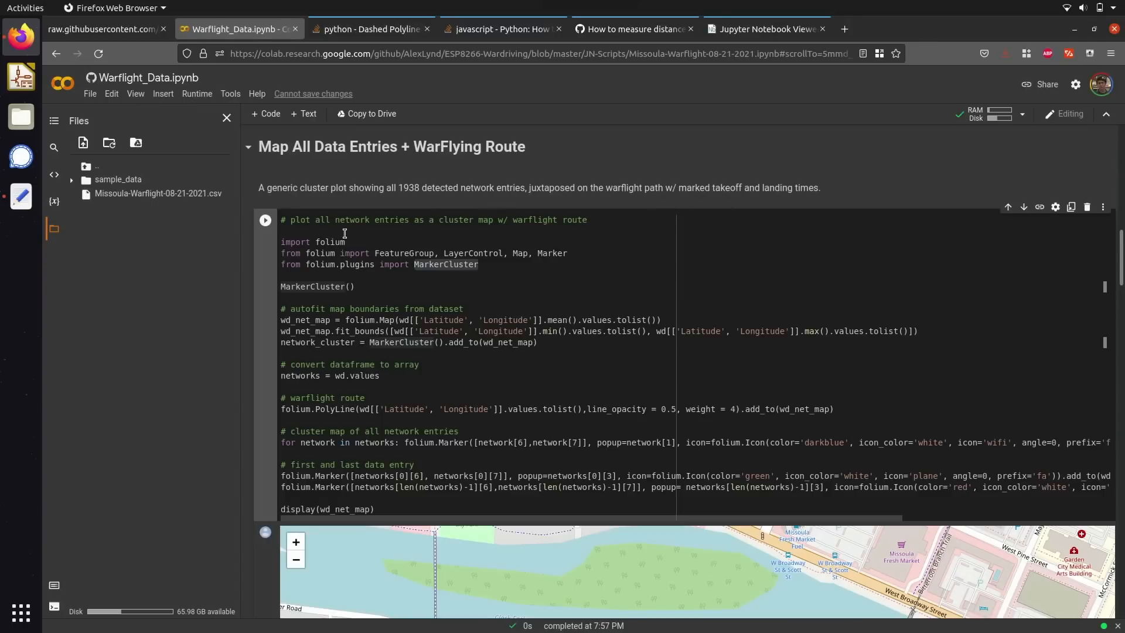
{"action": "double_click", "coordinate": [328, 241]}
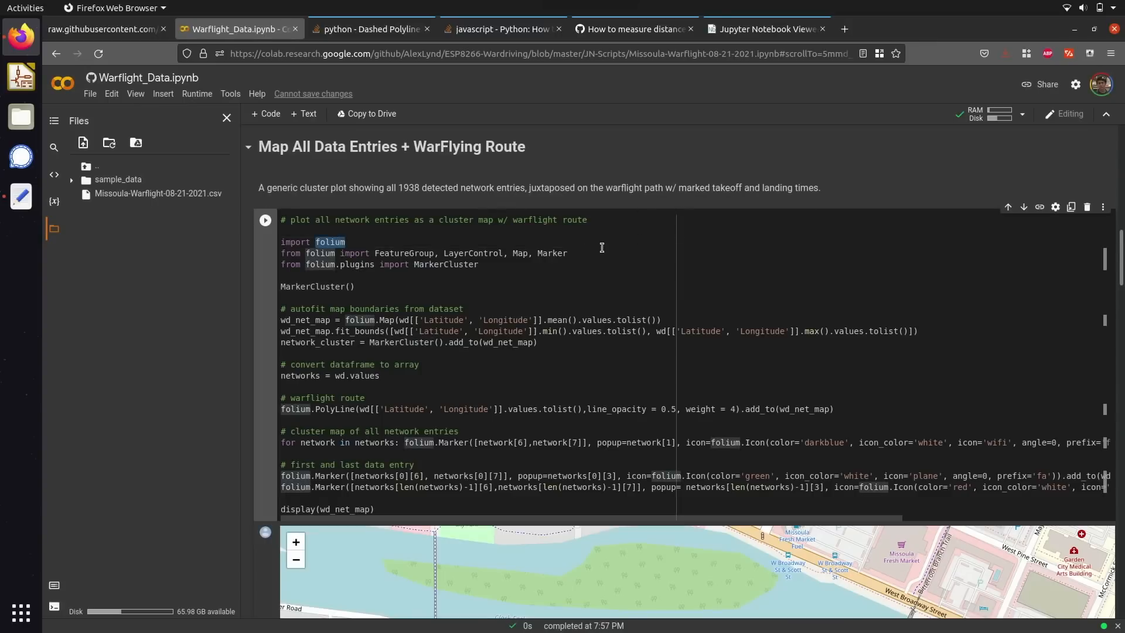
{"action": "double_click", "coordinate": [445, 264]}
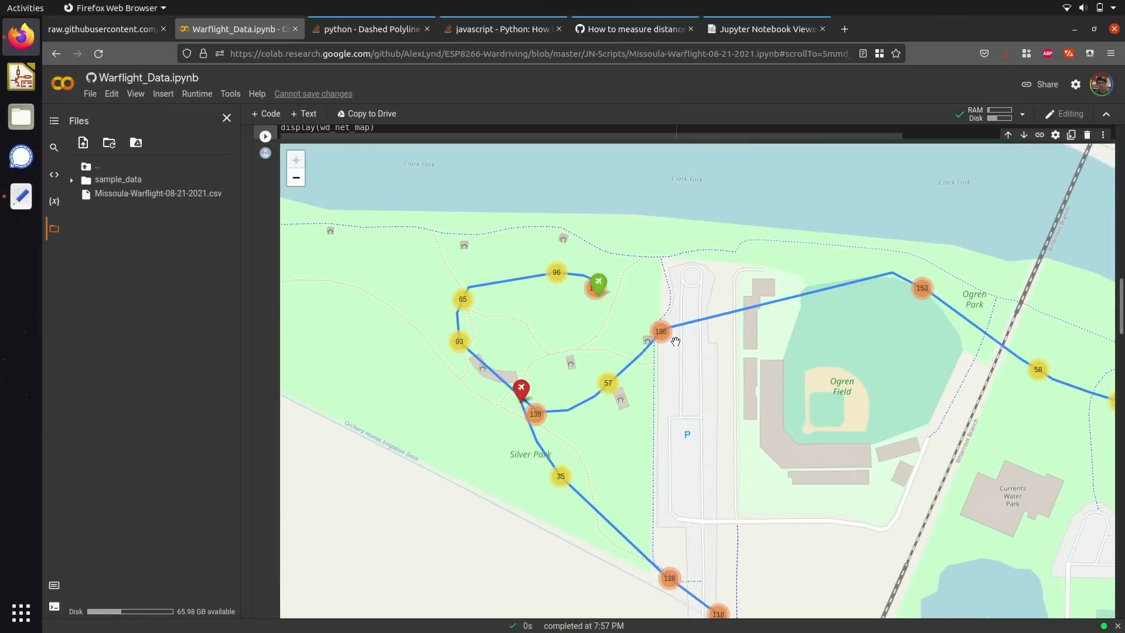
{"action": "mouse_move", "coordinate": [660, 337]}
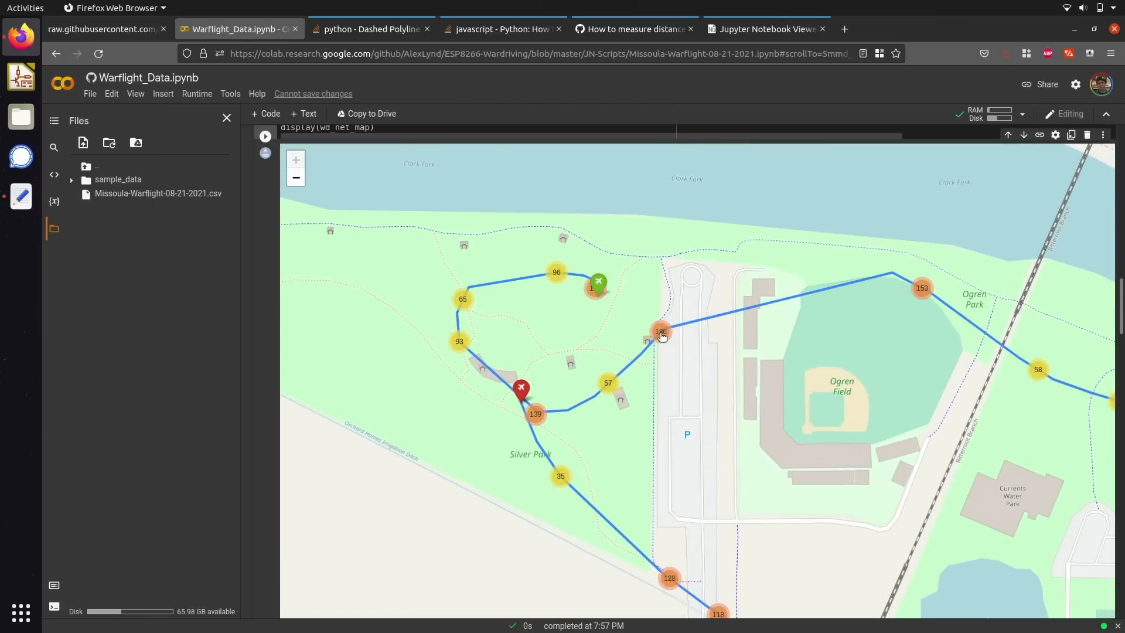
{"action": "mouse_move", "coordinate": [705, 393]}
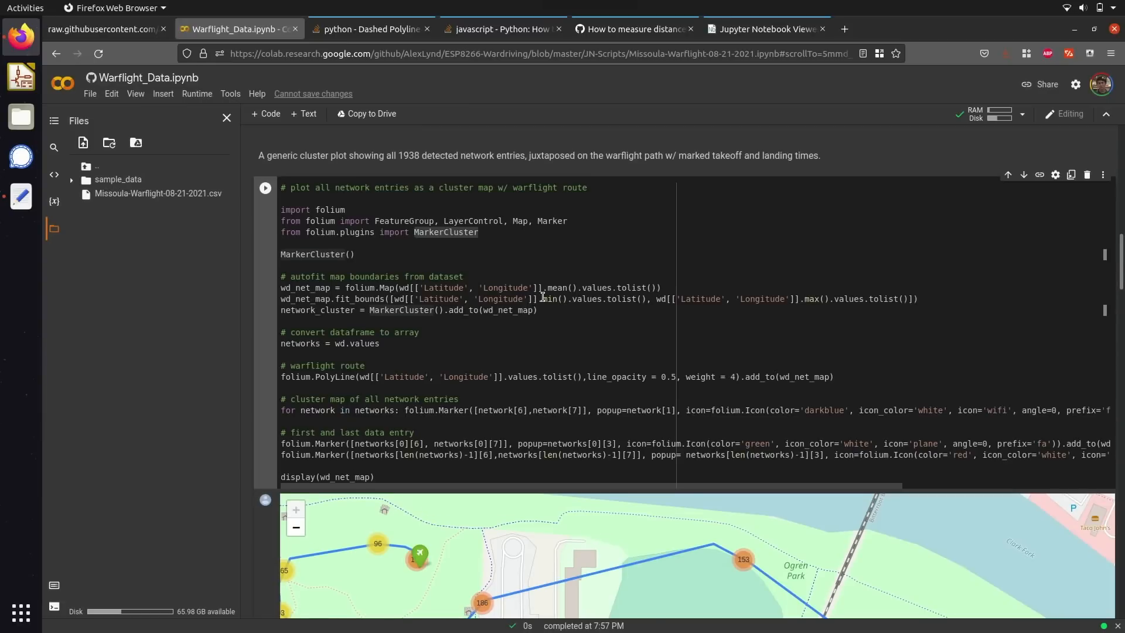
{"action": "mouse_move", "coordinate": [554, 314]}
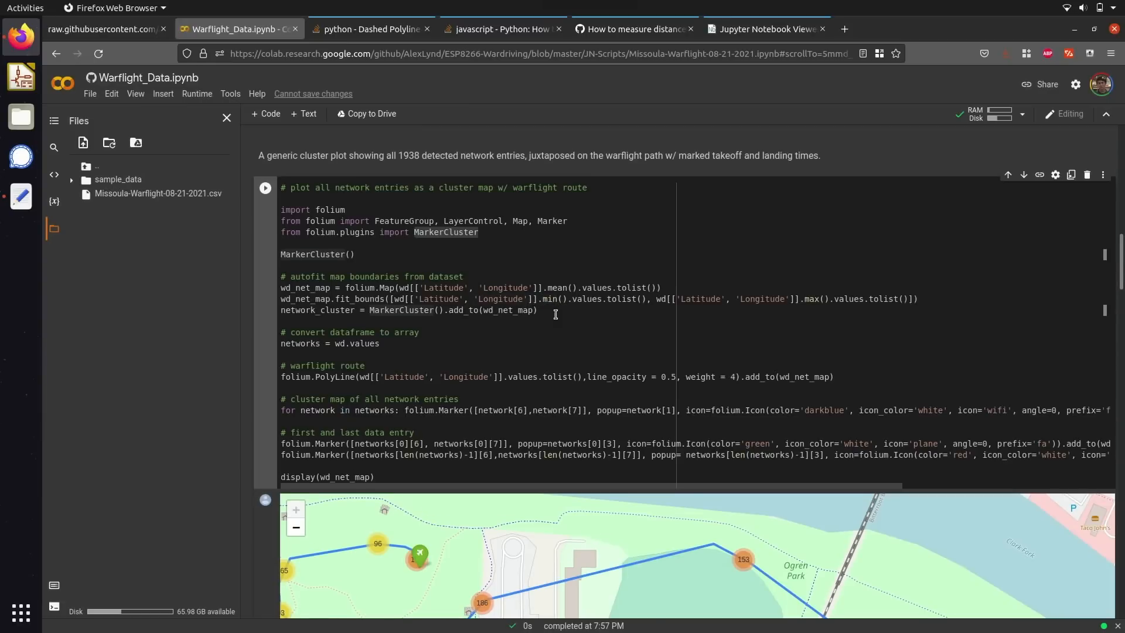
{"action": "left_click_drag", "start_coordinate": [280, 289], "coordinate": [536, 310]}
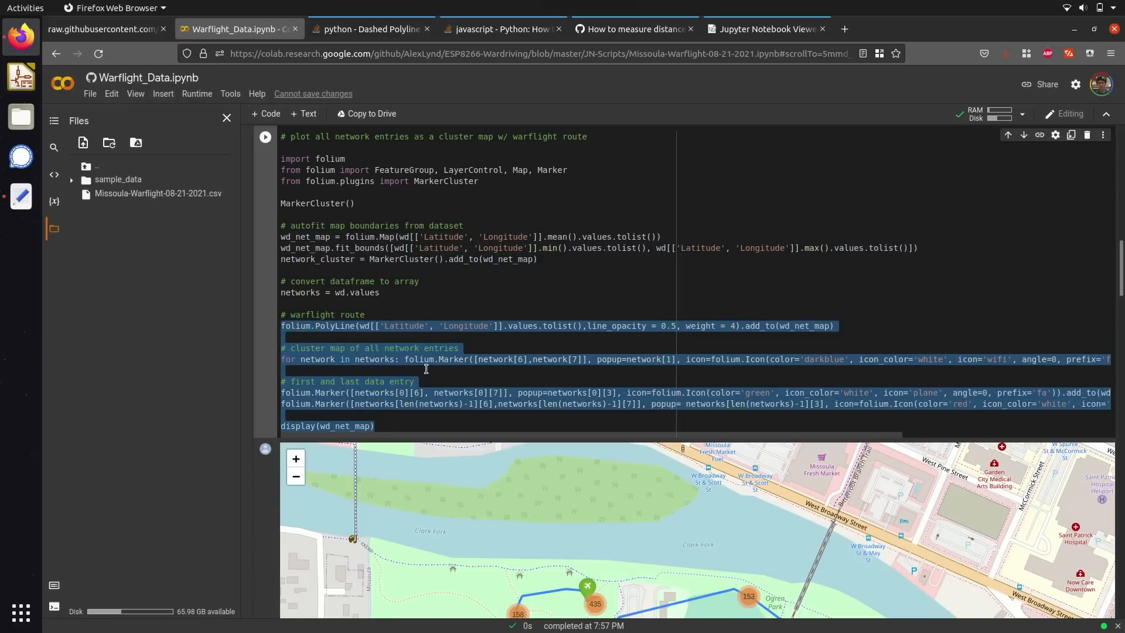
{"action": "left_click", "coordinate": [343, 325]}
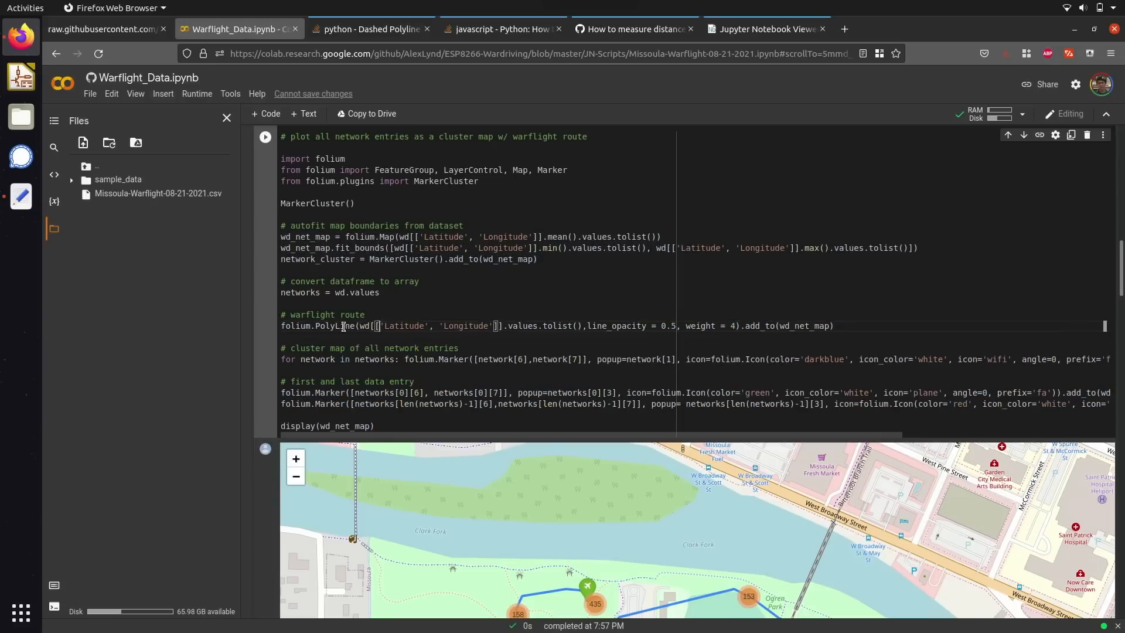
{"action": "double_click", "coordinate": [334, 326]}
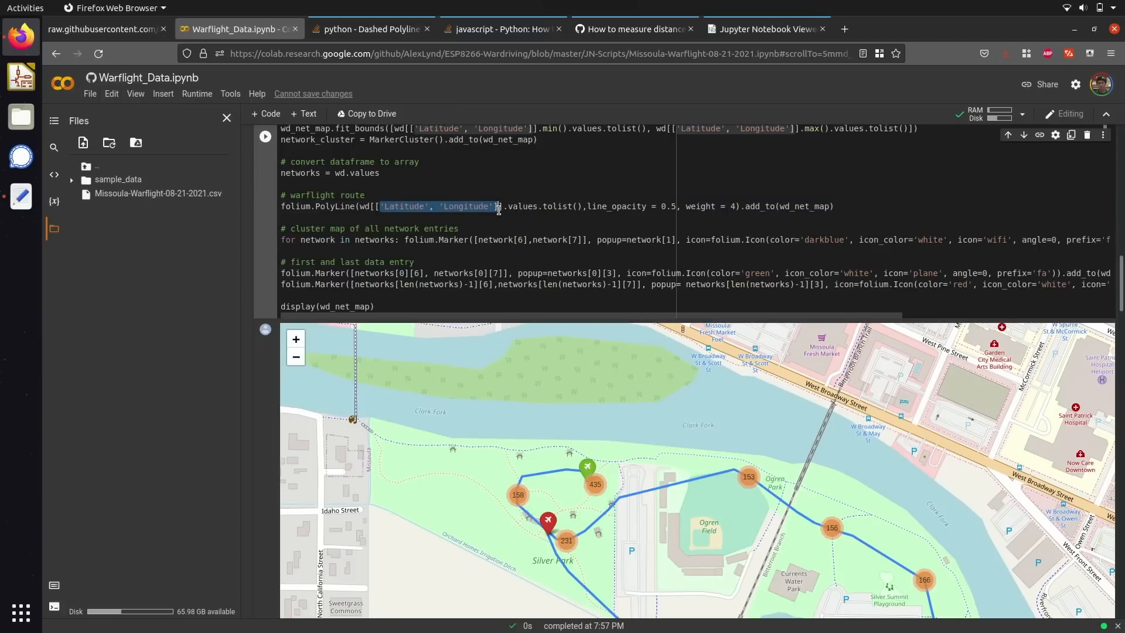
{"action": "mouse_move", "coordinate": [571, 309]}
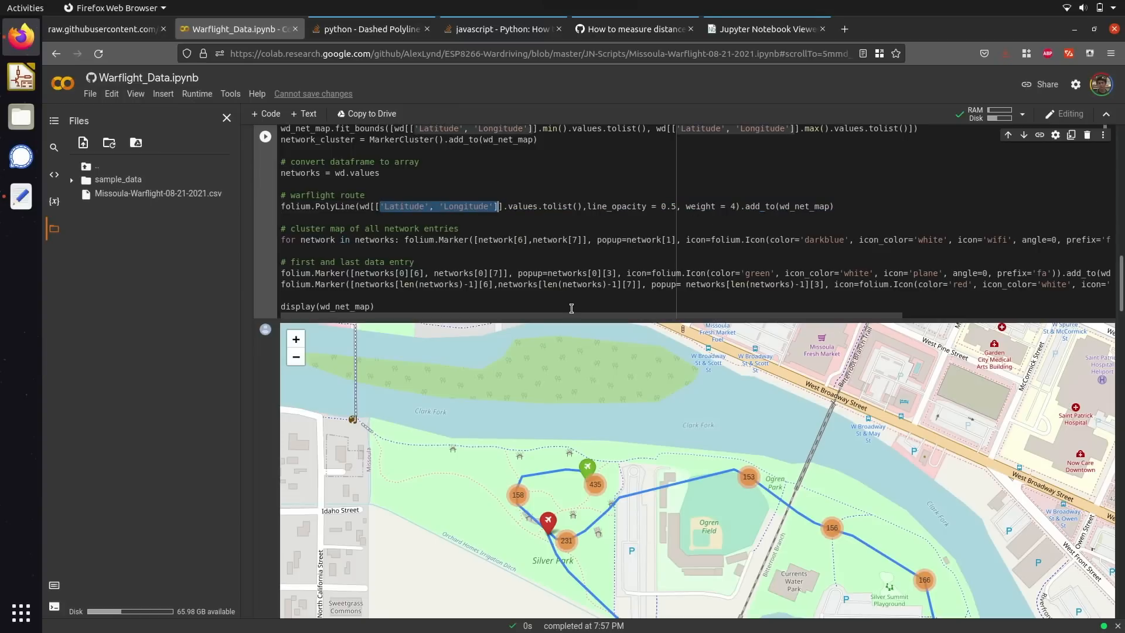
{"action": "mouse_move", "coordinate": [806, 512]}
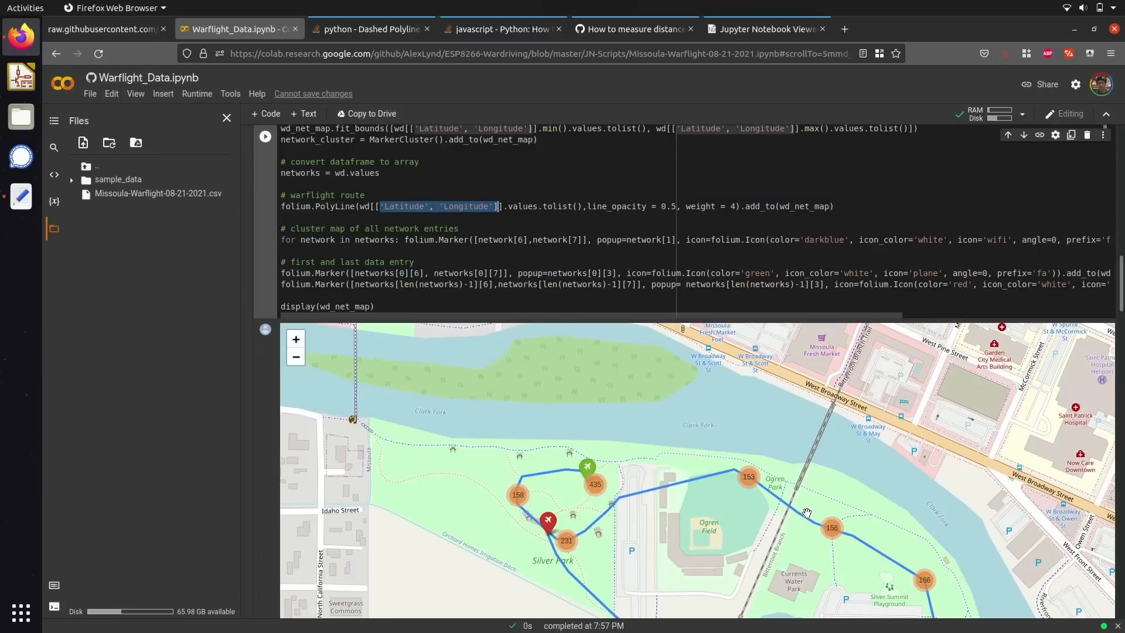
{"action": "mouse_move", "coordinate": [450, 246]}
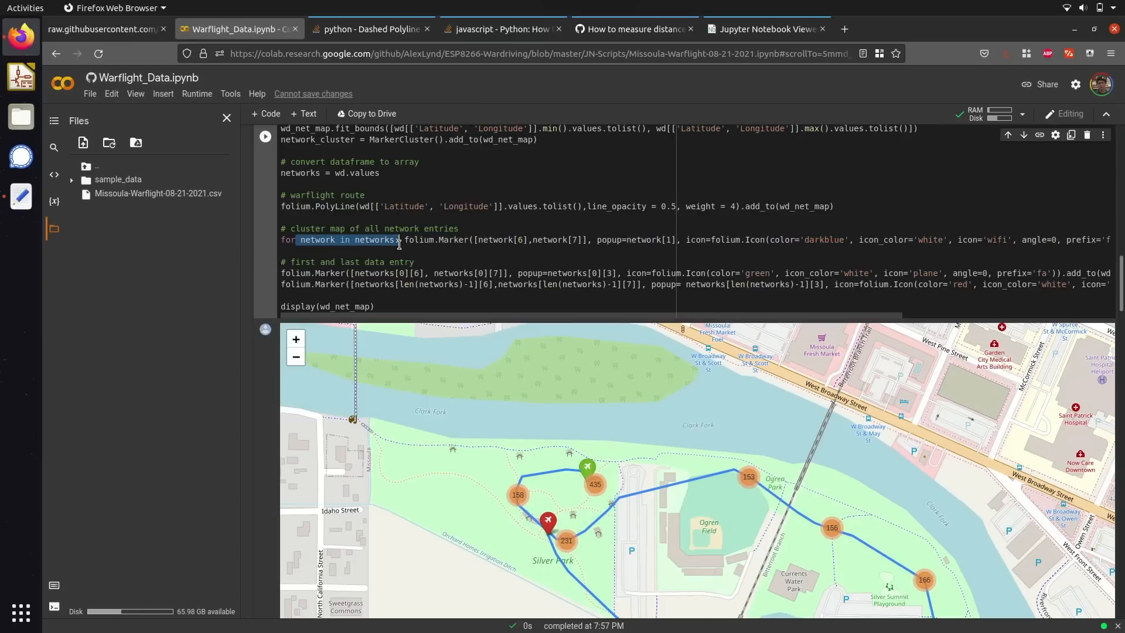
{"action": "scroll", "scroll_direction": "right", "scroll_amount": 3}
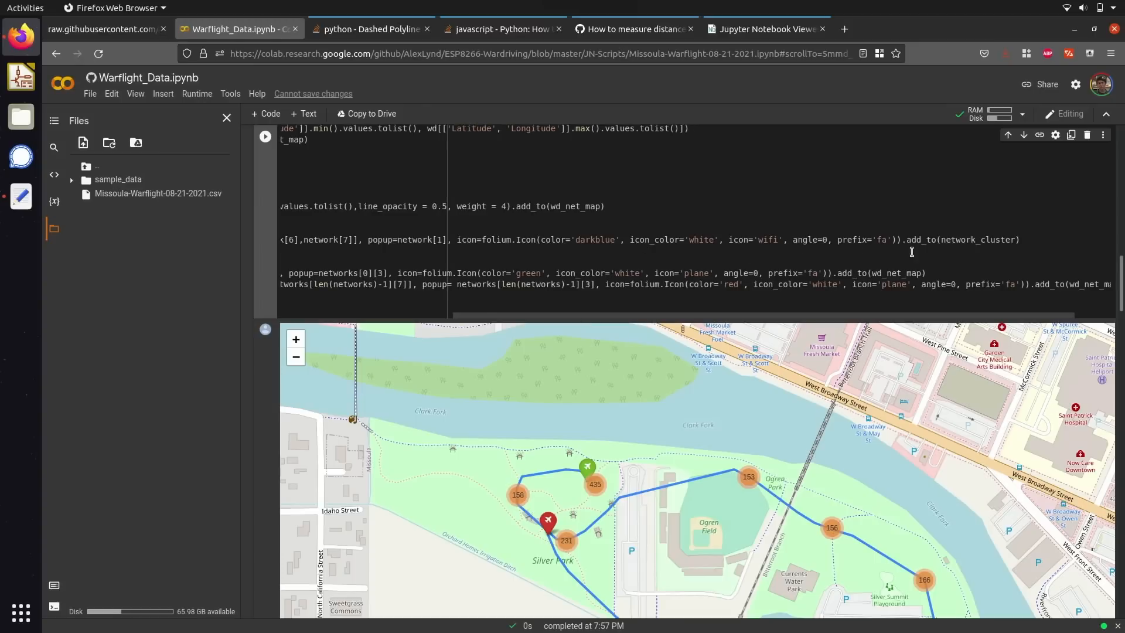
{"action": "left_click", "coordinate": [981, 239]}
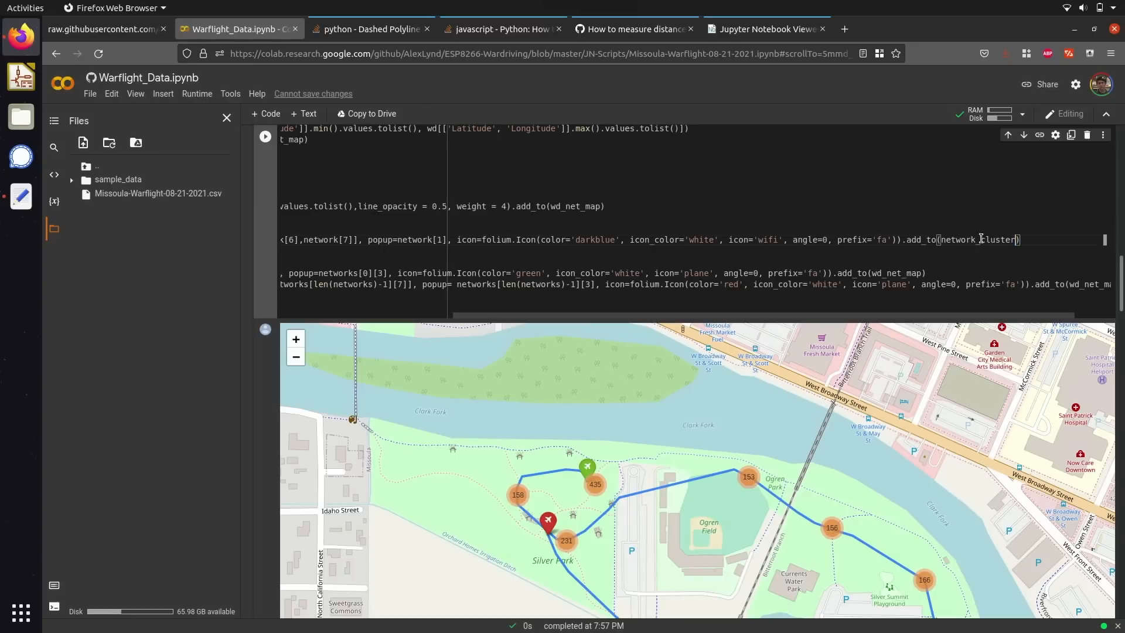
{"action": "double_click", "coordinate": [976, 239]}
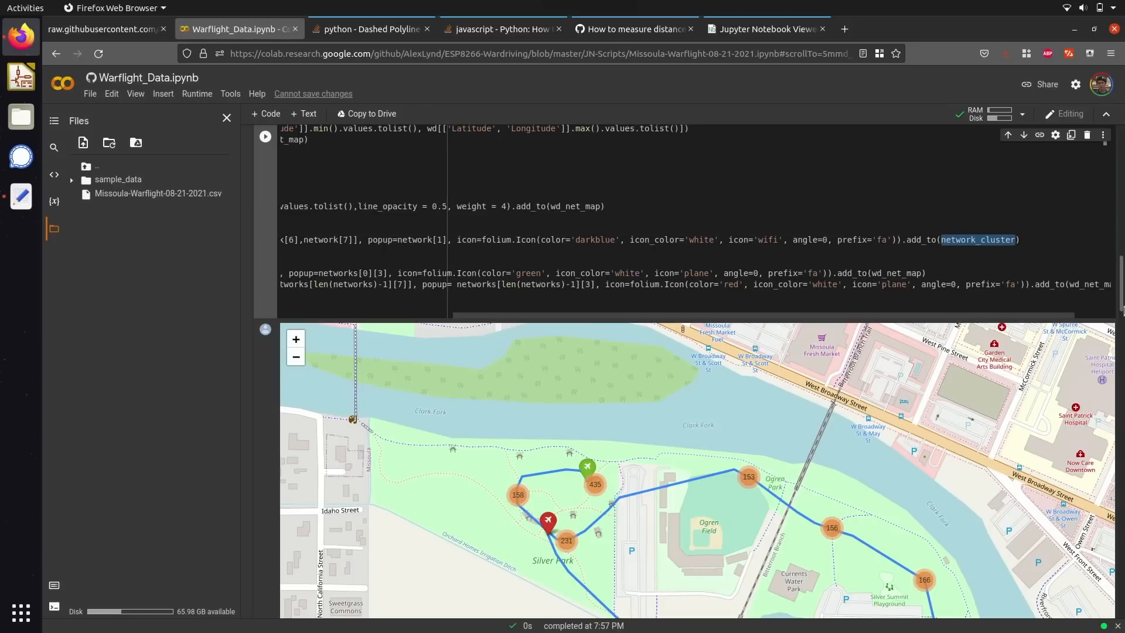
Step: Fan out the 186-network cluster and show the MySpectrumWiFid0-2G marker popup
{"action": "scroll", "scroll_direction": "down", "scroll_amount": 3}
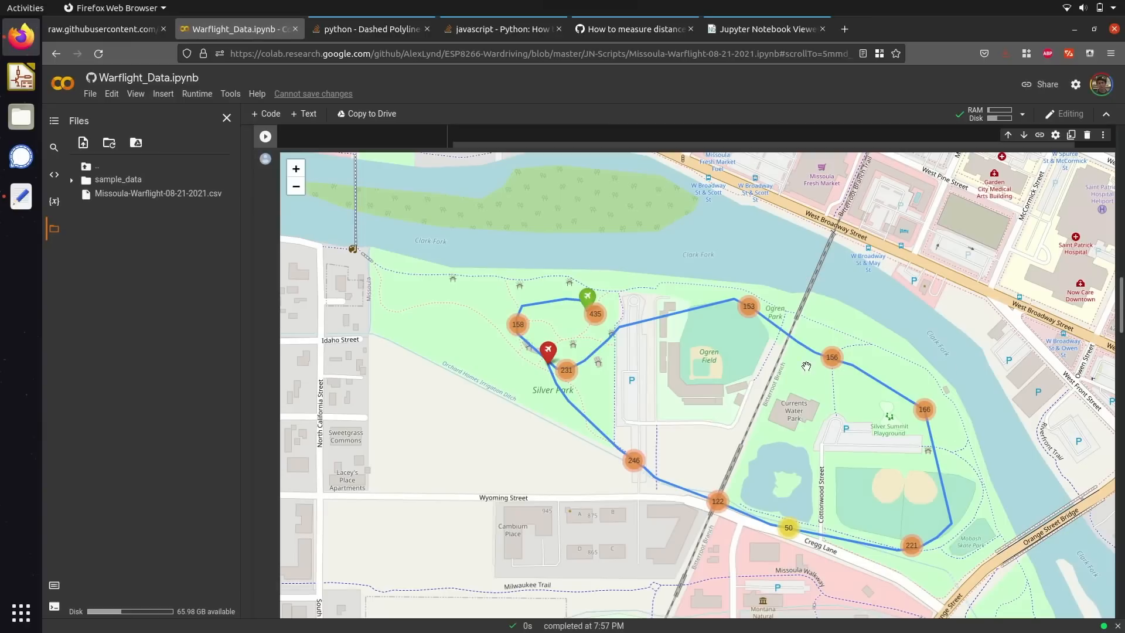
{"action": "mouse_move", "coordinate": [758, 292]}
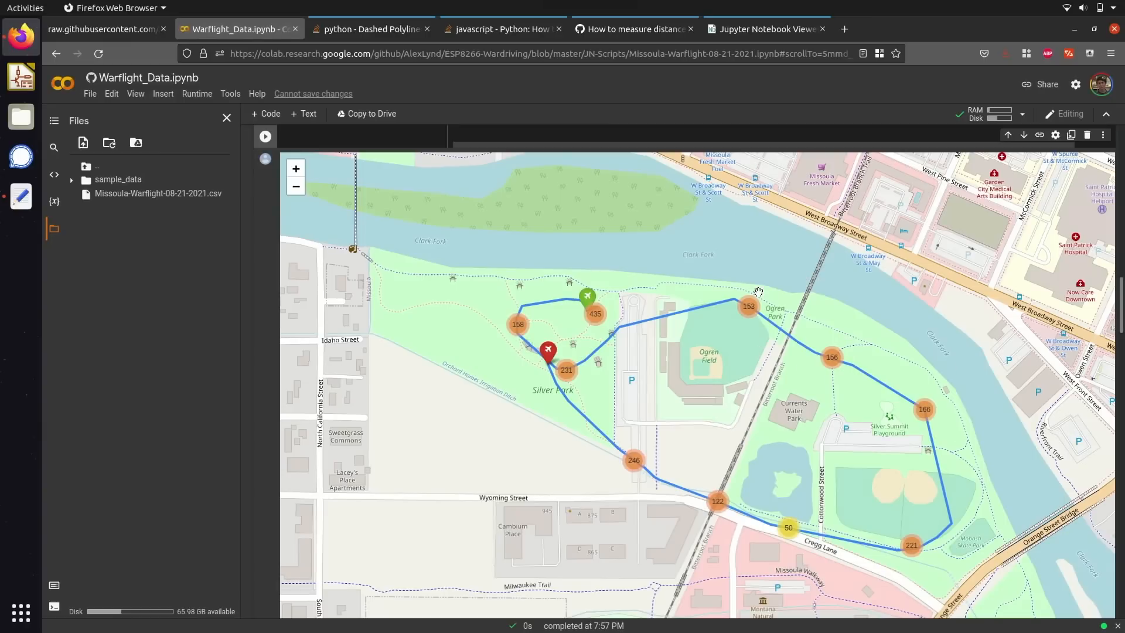
{"action": "mouse_move", "coordinate": [728, 310]}
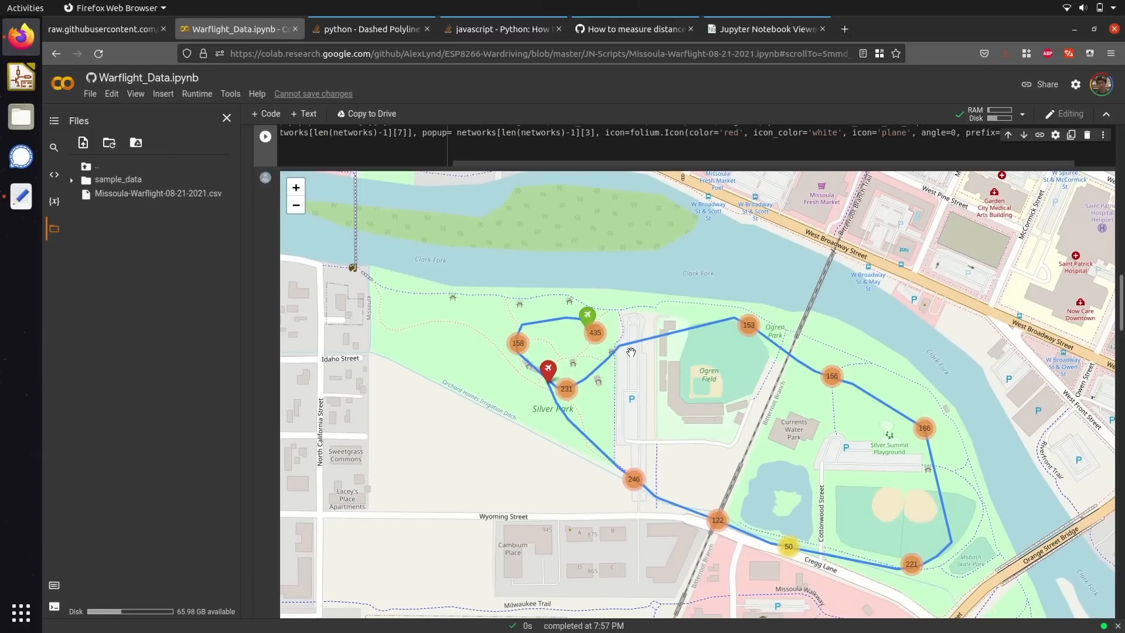
{"action": "mouse_move", "coordinate": [615, 321]}
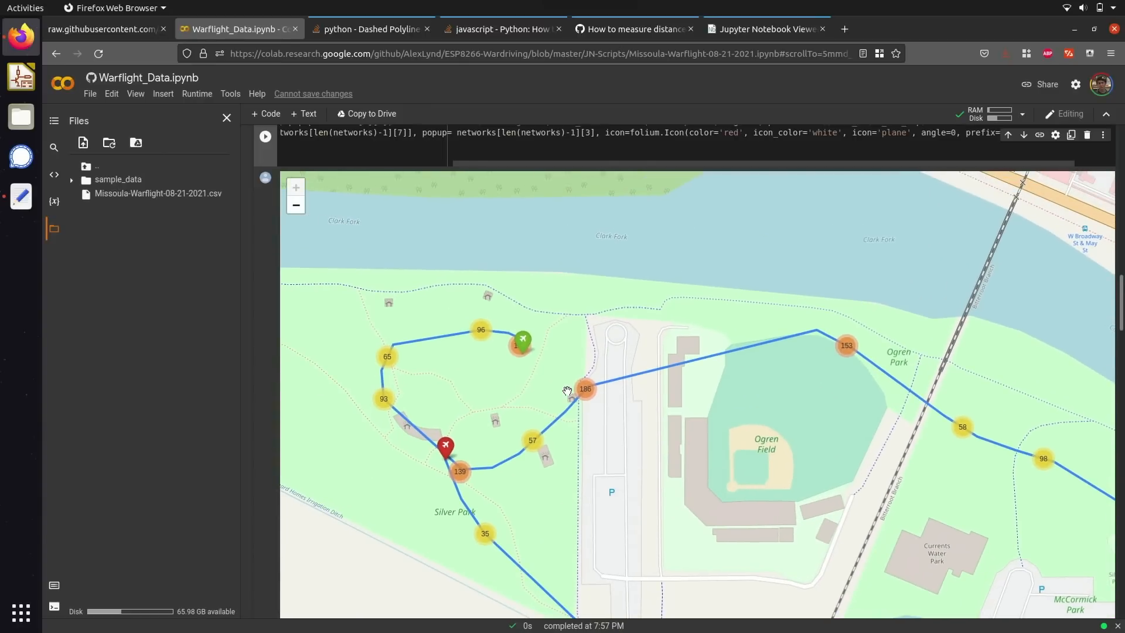
{"action": "left_click", "coordinate": [585, 389]}
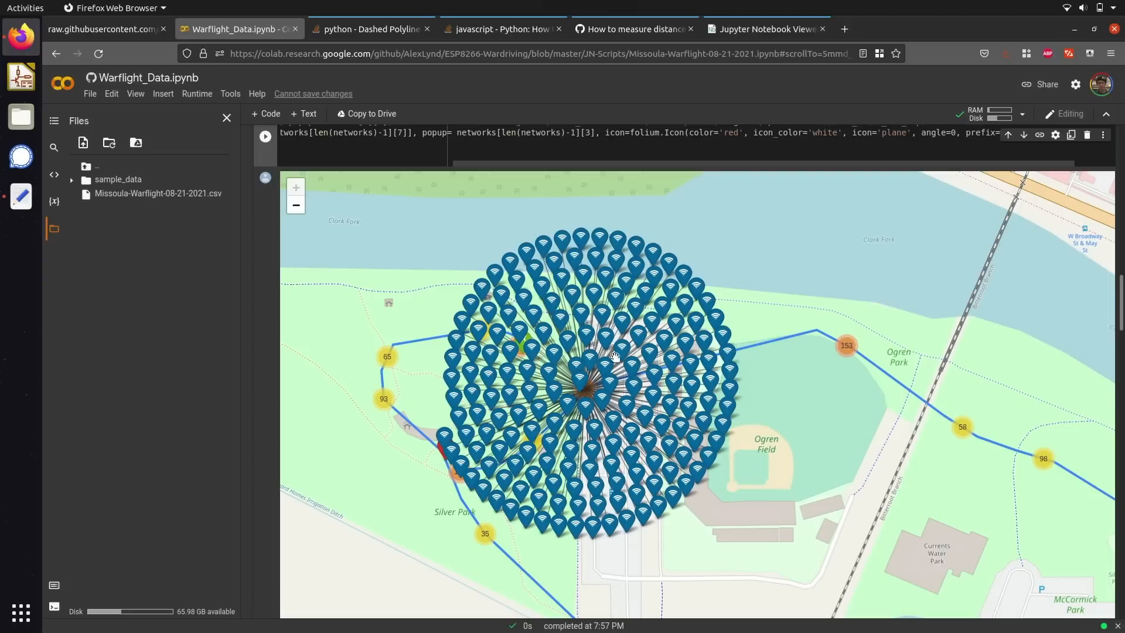
{"action": "left_click", "coordinate": [613, 356]}
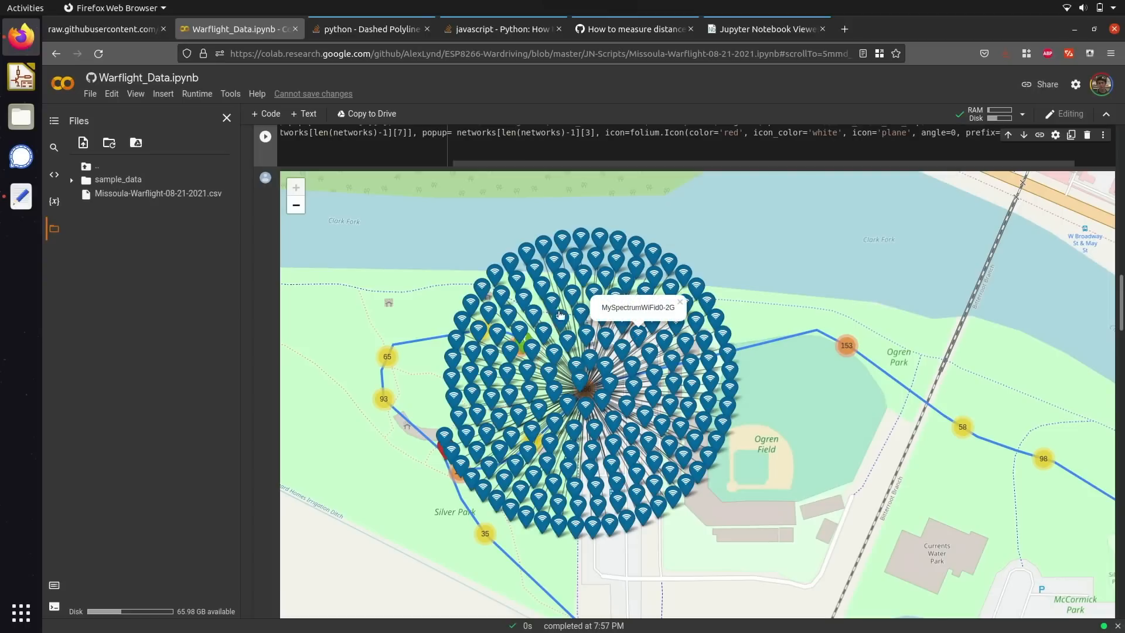
{"action": "scroll", "scroll_direction": "down", "scroll_amount": 3}
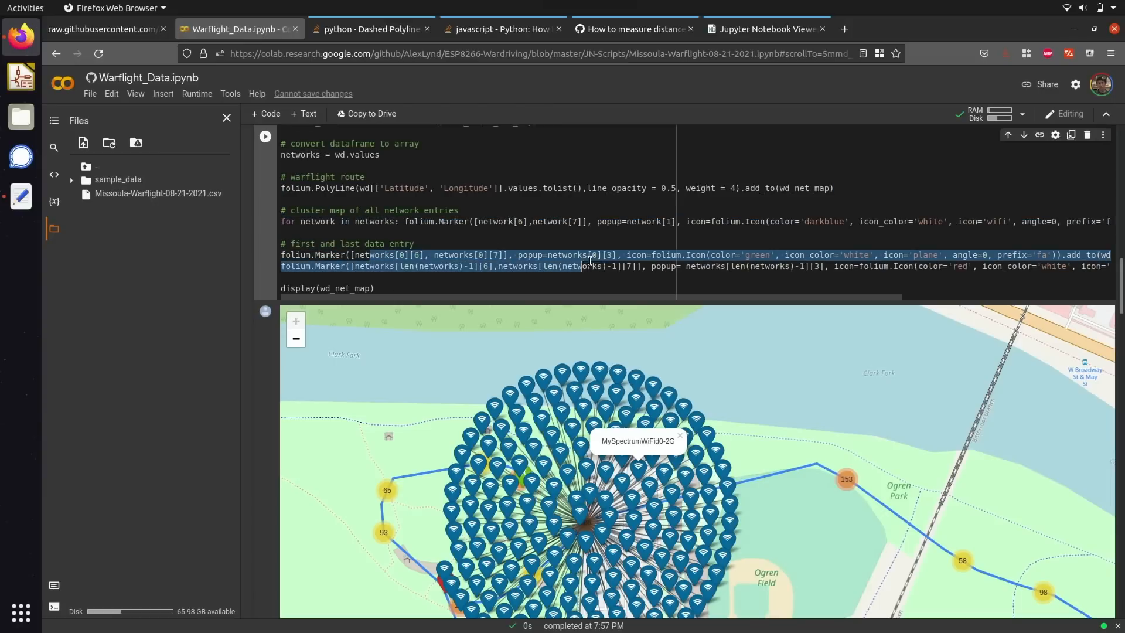
Step: Collapse the fanned-out cluster and scroll toward the Known Devices heatmap section
{"action": "left_click", "coordinate": [810, 282]}
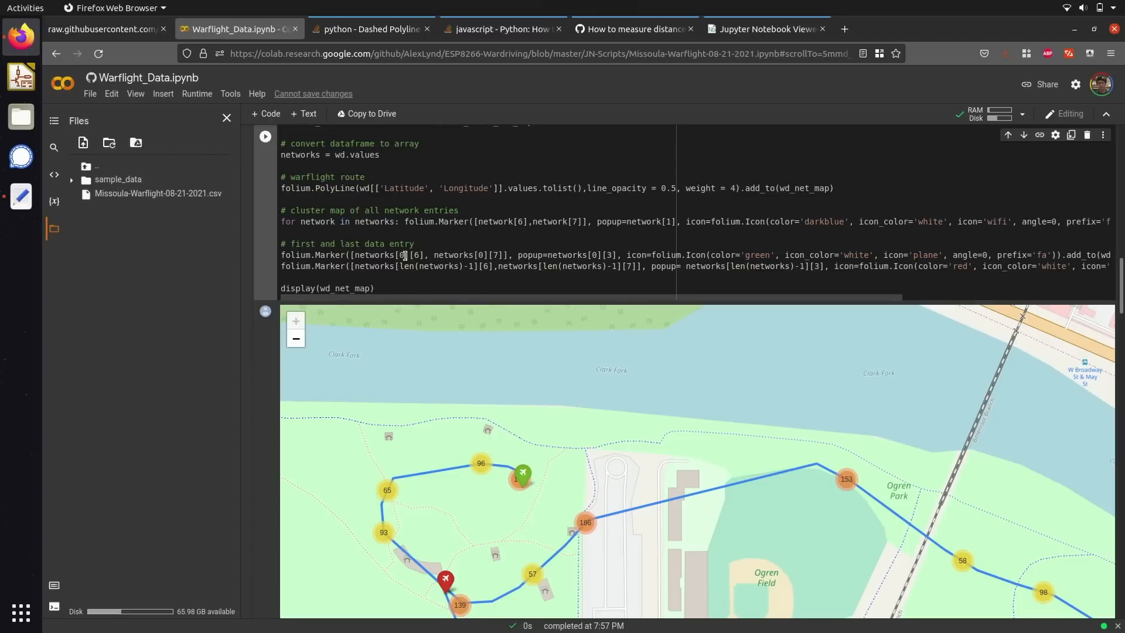
{"action": "scroll", "scroll_direction": "down", "scroll_amount": 3}
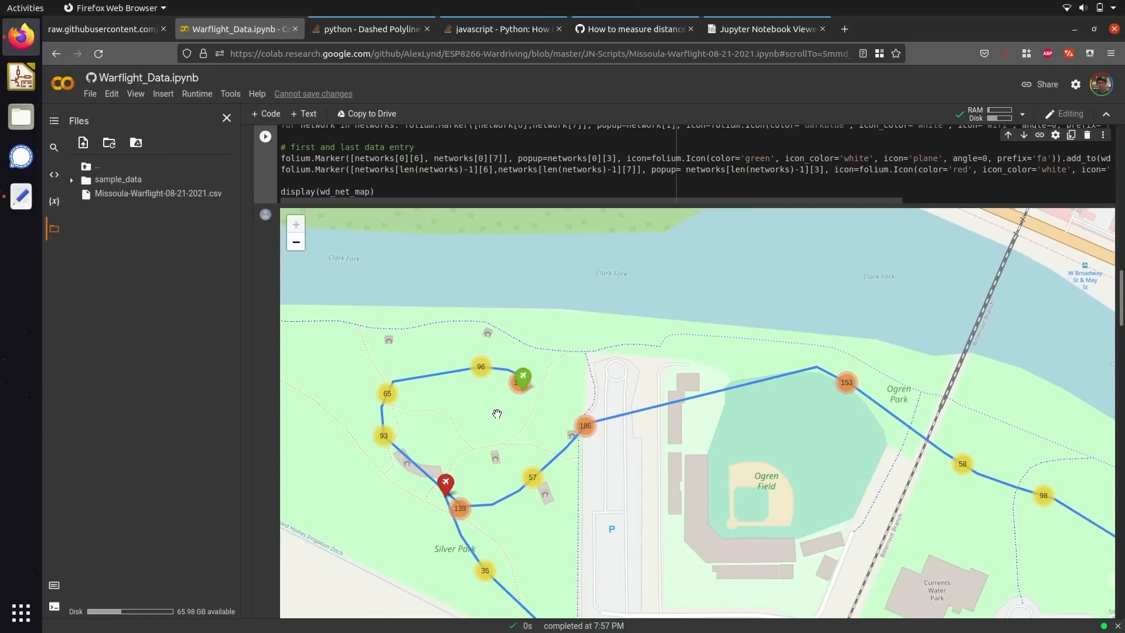
{"action": "mouse_move", "coordinate": [379, 497]}
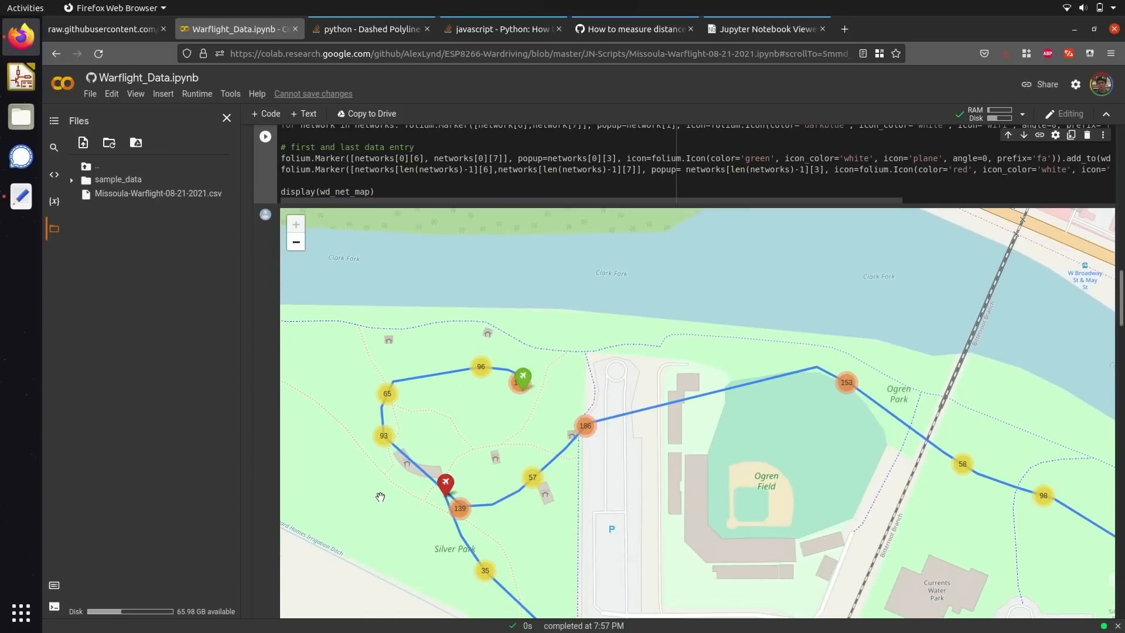
{"action": "mouse_move", "coordinate": [537, 366]}
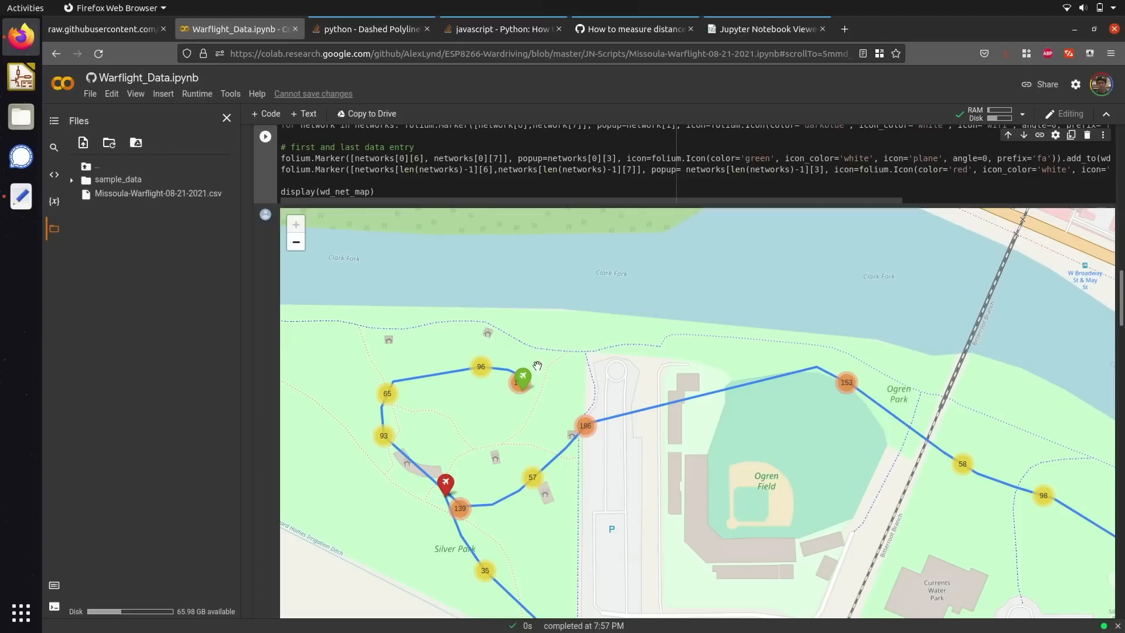
{"action": "mouse_move", "coordinate": [408, 459]}
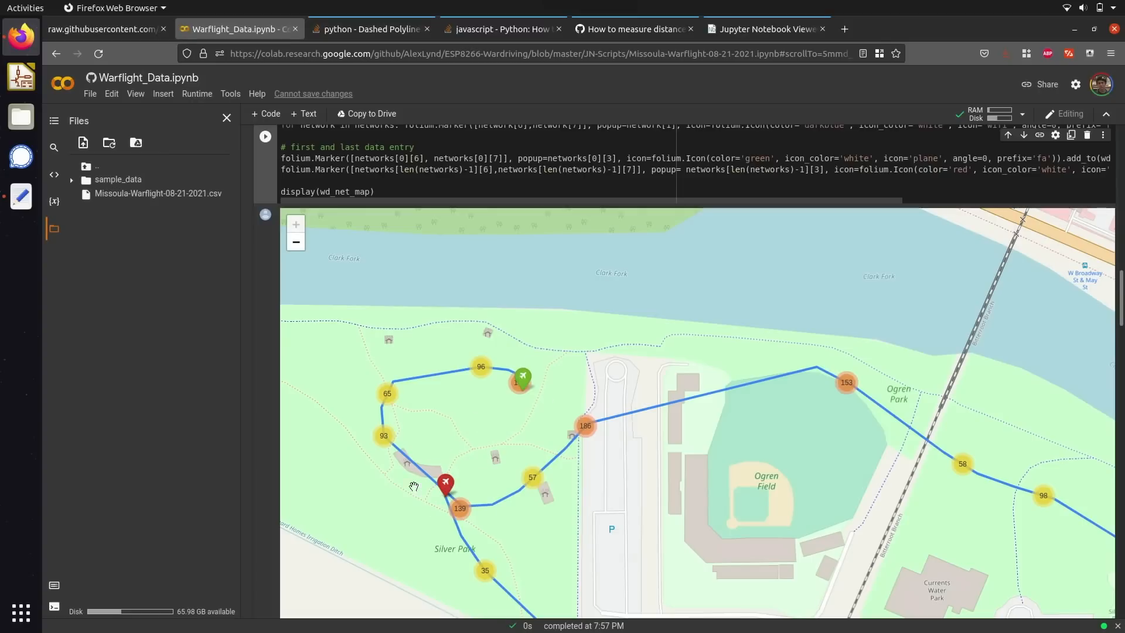
{"action": "mouse_move", "coordinate": [454, 480]}
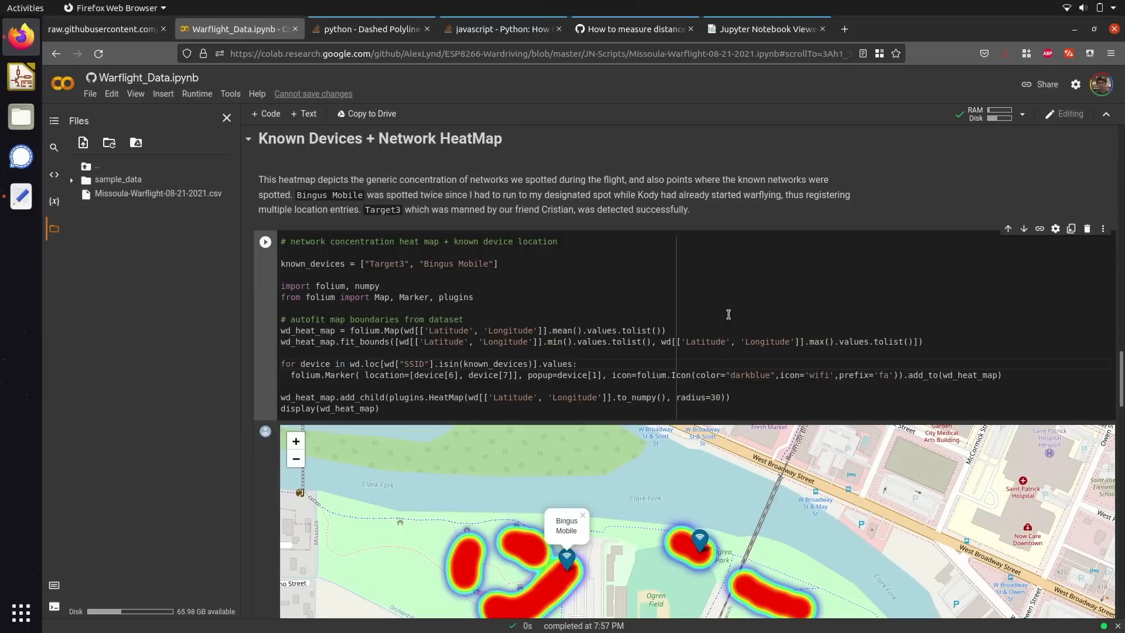
{"action": "left_click_drag", "start_coordinate": [283, 241], "coordinate": [498, 263]}
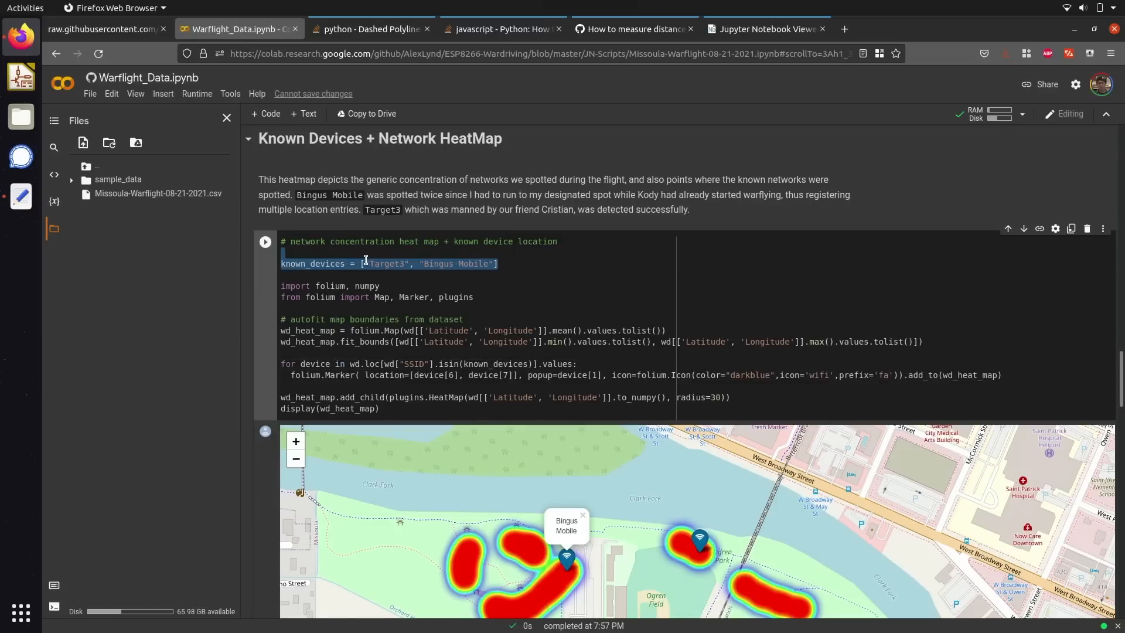
{"action": "left_click", "coordinate": [371, 264]}
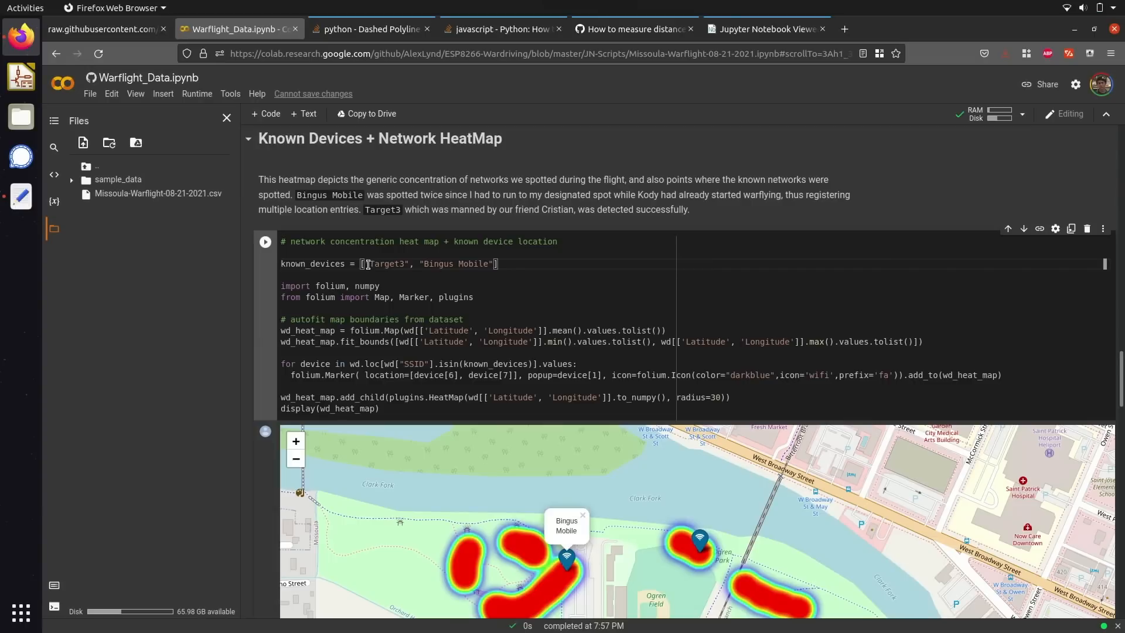
{"action": "double_click", "coordinate": [385, 264]}
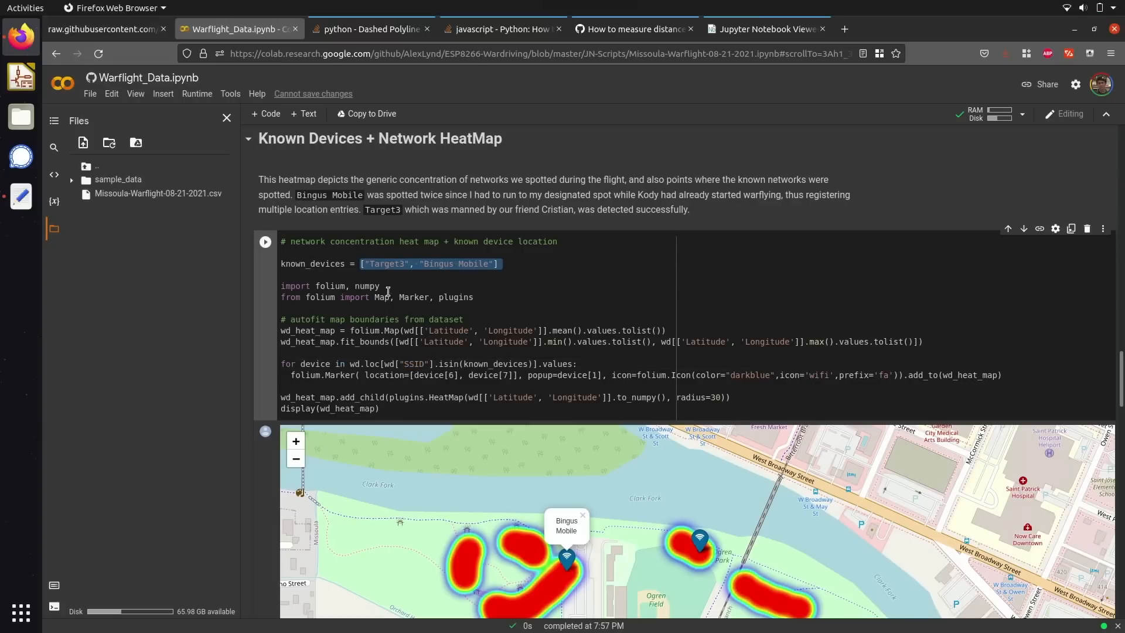
{"action": "scroll", "scroll_direction": "down", "scroll_amount": 3}
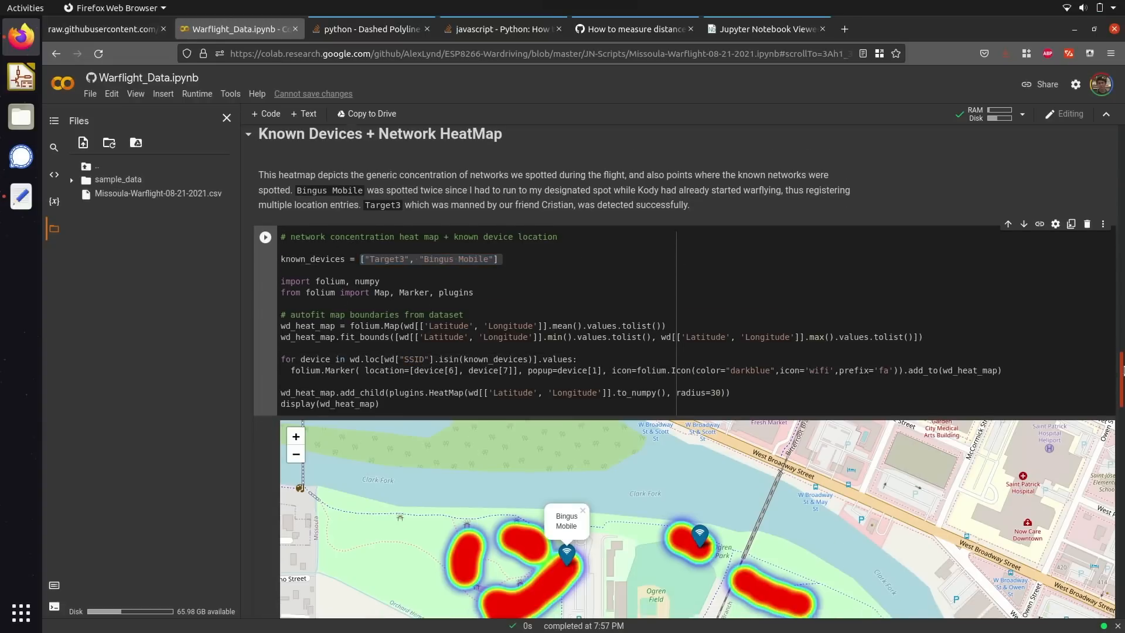
{"action": "scroll", "scroll_direction": "down", "scroll_amount": 3}
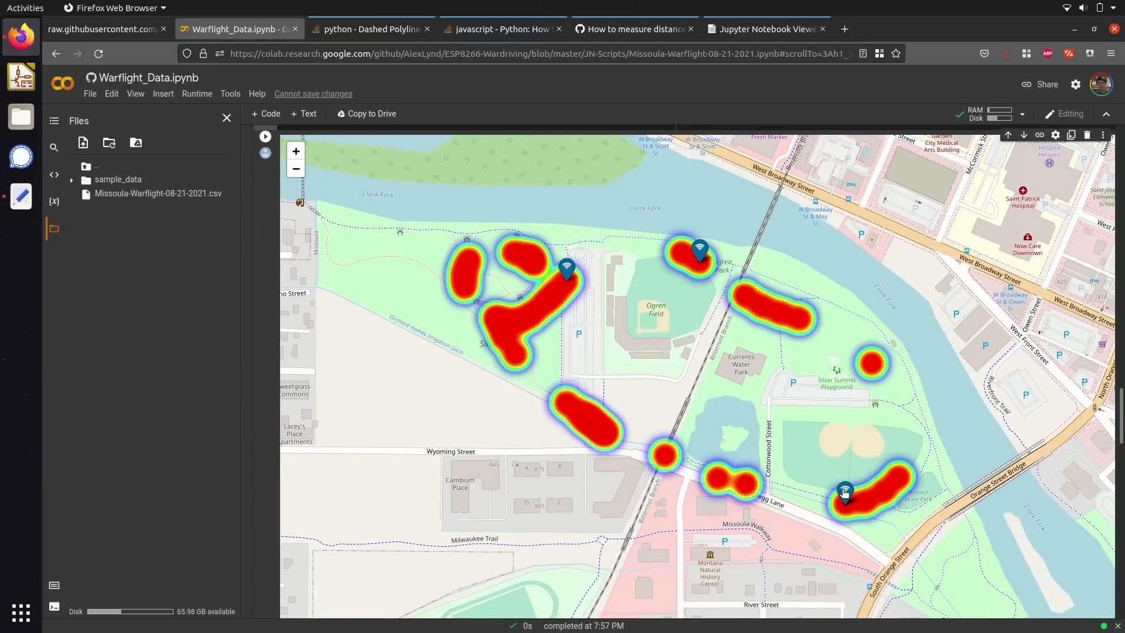
Step: Show the Bingus Mobile popup on both known-device heatmap markers
{"action": "left_click", "coordinate": [845, 493]}
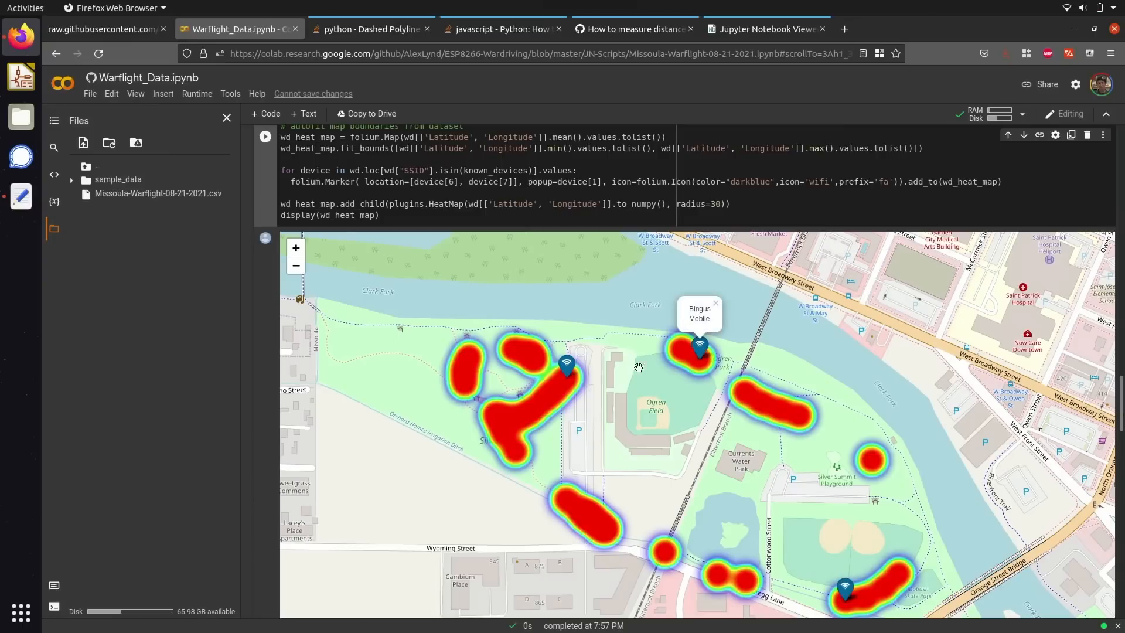
{"action": "left_click", "coordinate": [566, 366]}
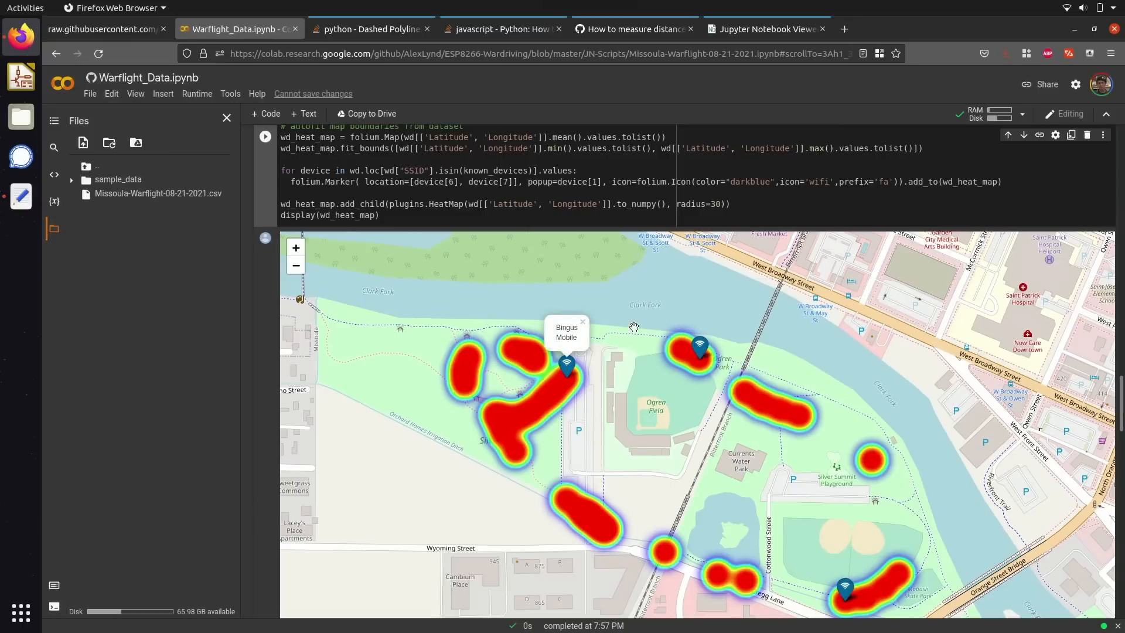
{"action": "mouse_move", "coordinate": [730, 338]}
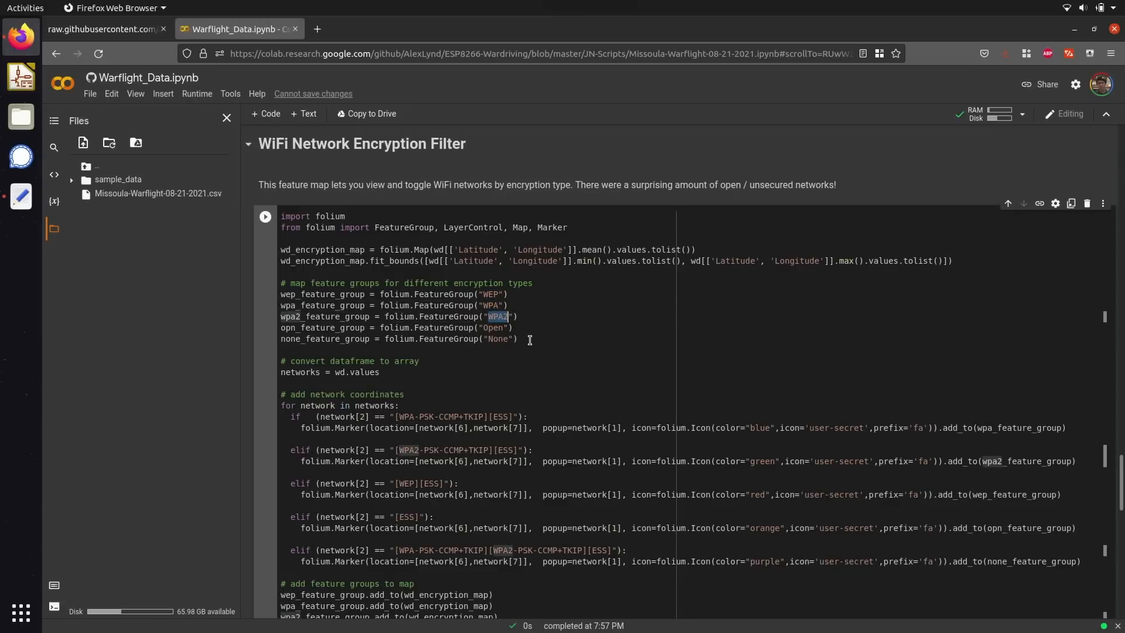
Step: Highlight the WPA blue colour value and the feature-group add_to lines, then reach the filter map
{"action": "left_click_drag", "start_coordinate": [507, 317], "coordinate": [518, 339]}
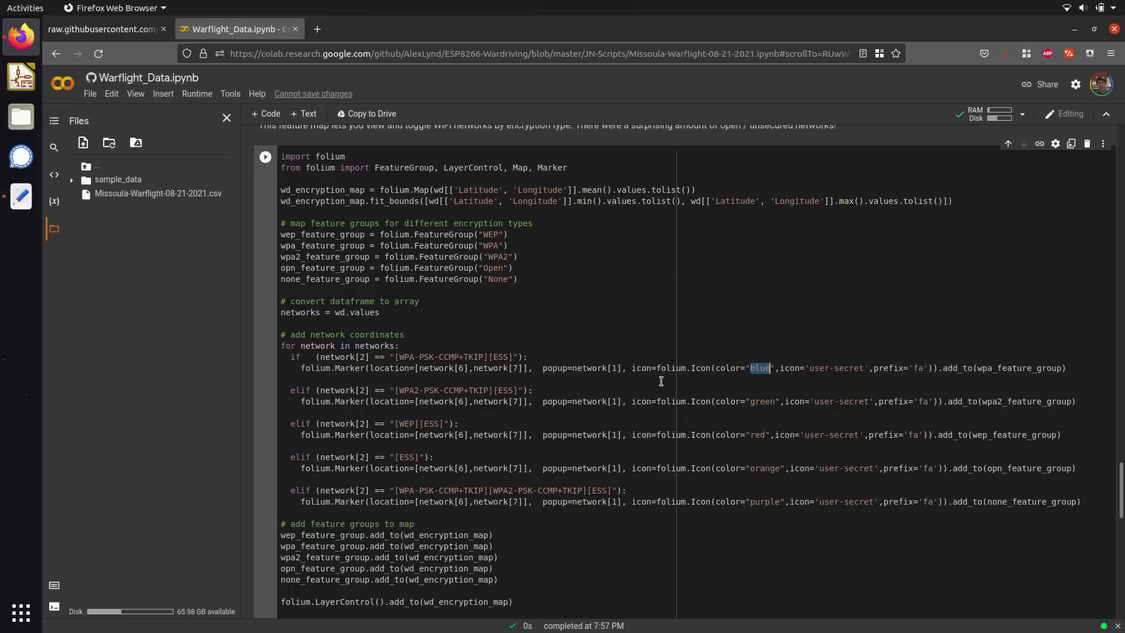
{"action": "scroll", "scroll_direction": "down", "scroll_amount": 3}
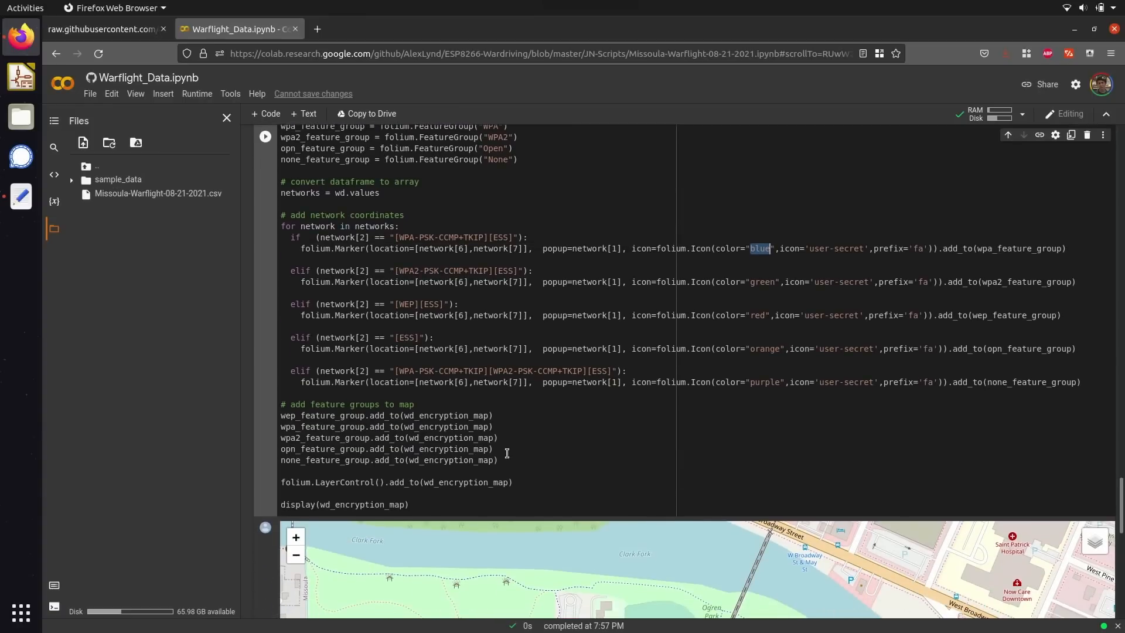
{"action": "left_click_drag", "start_coordinate": [281, 415], "coordinate": [497, 459]}
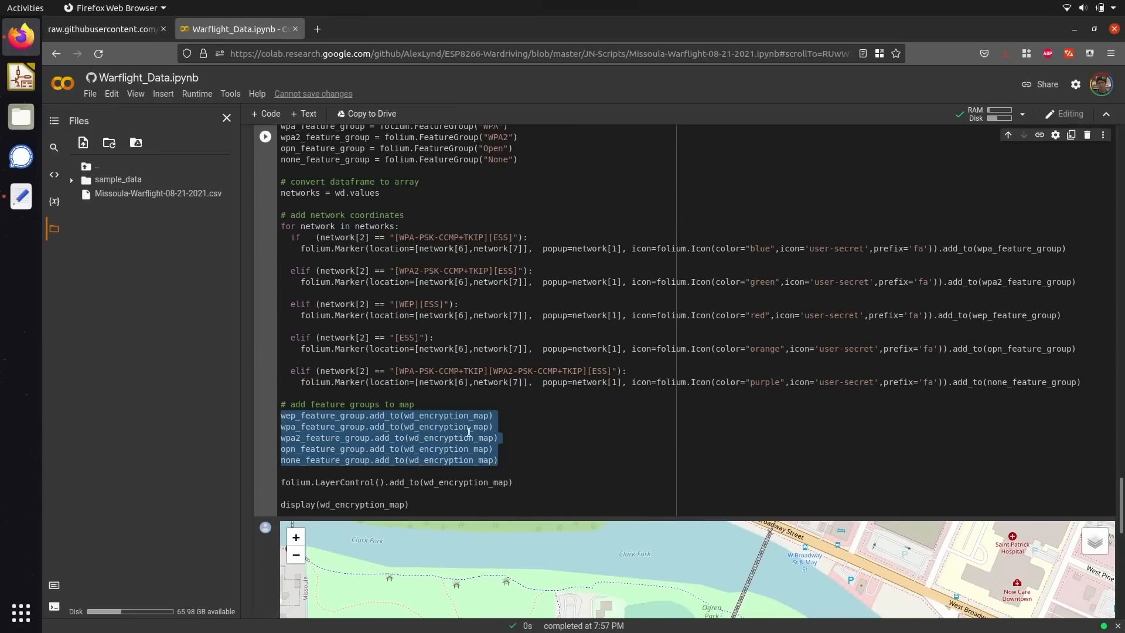
{"action": "scroll", "scroll_direction": "down", "scroll_amount": 3}
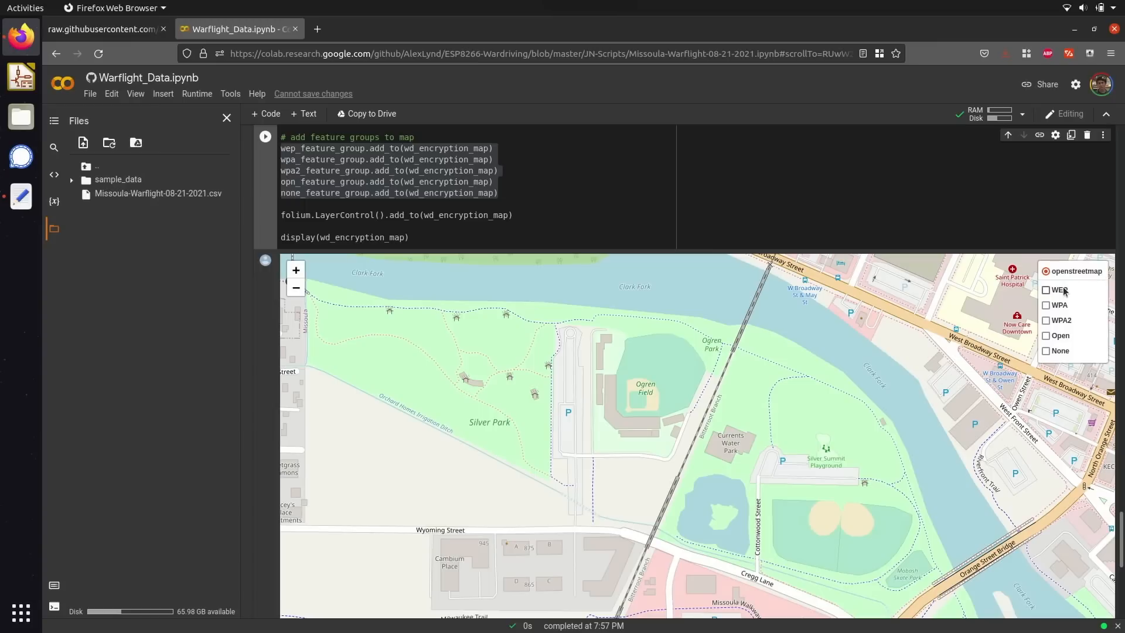
Step: Toggle the WEP and WPA layers, pan westward, then show the WPA2 networks
{"action": "left_click", "coordinate": [1046, 304]}
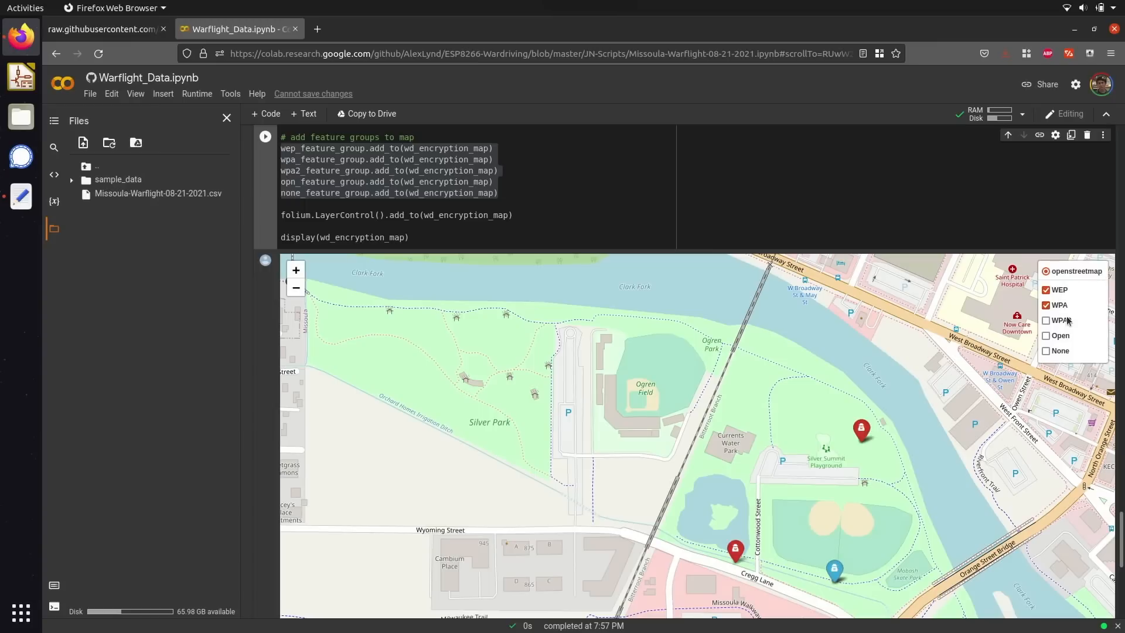
{"action": "left_click", "coordinate": [1047, 320]}
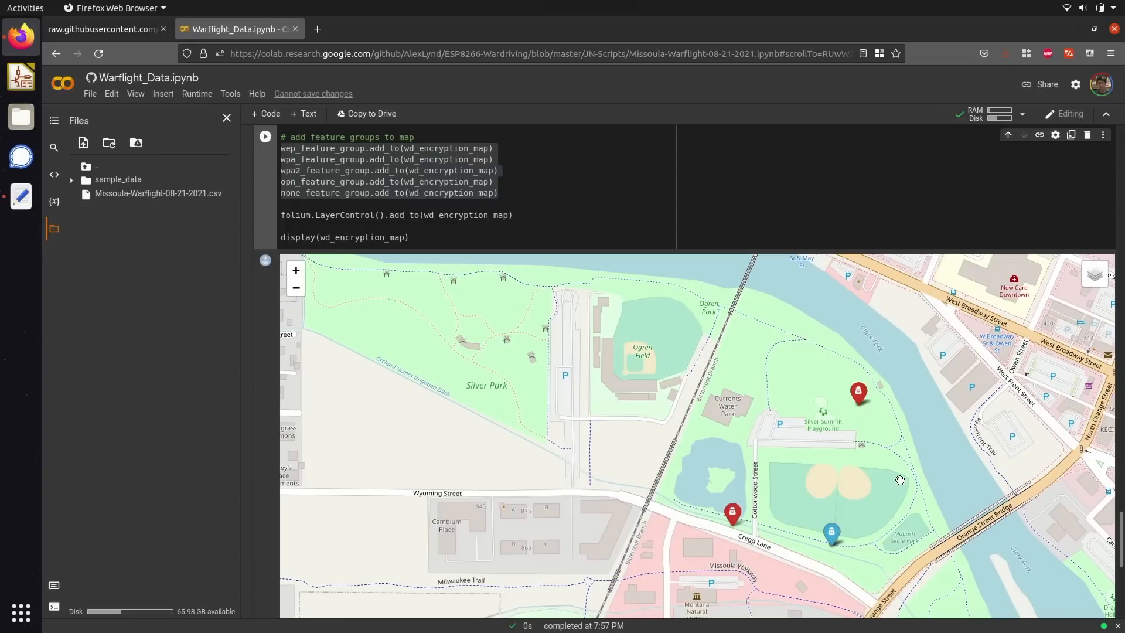
{"action": "left_click_drag", "start_coordinate": [900, 480], "coordinate": [836, 538]}
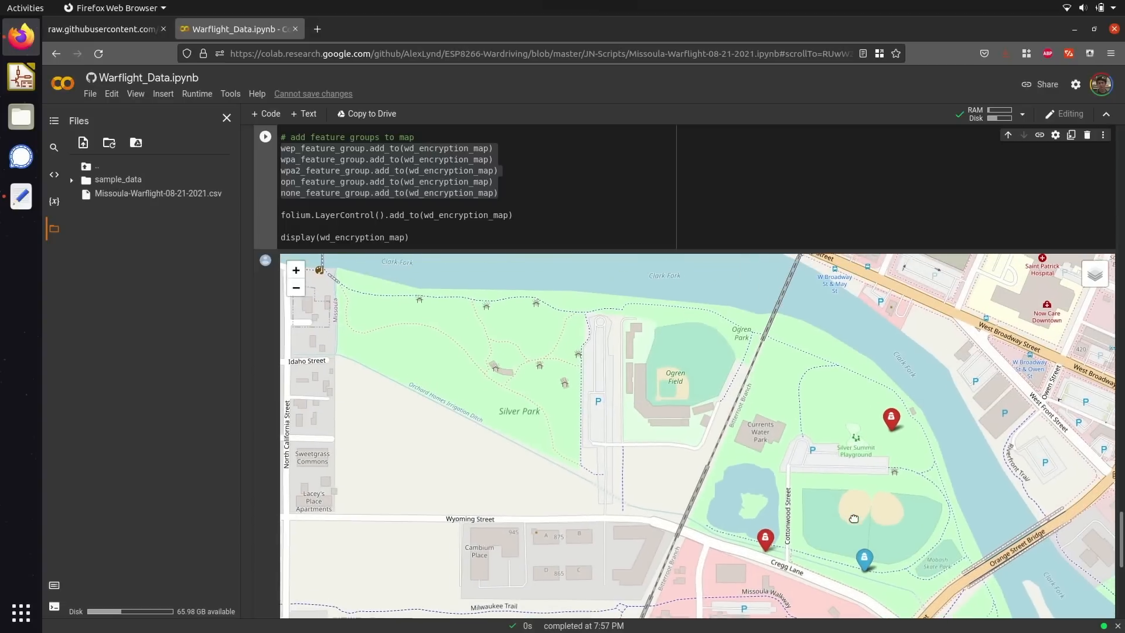
{"action": "left_click", "coordinate": [1093, 274]}
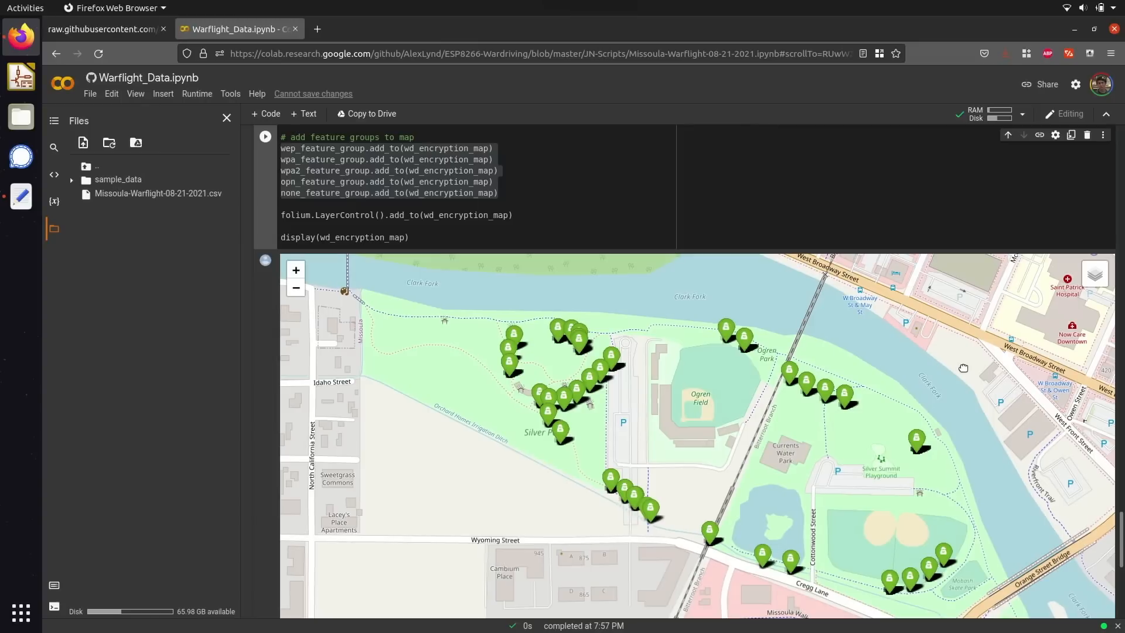
{"action": "mouse_move", "coordinate": [855, 339]}
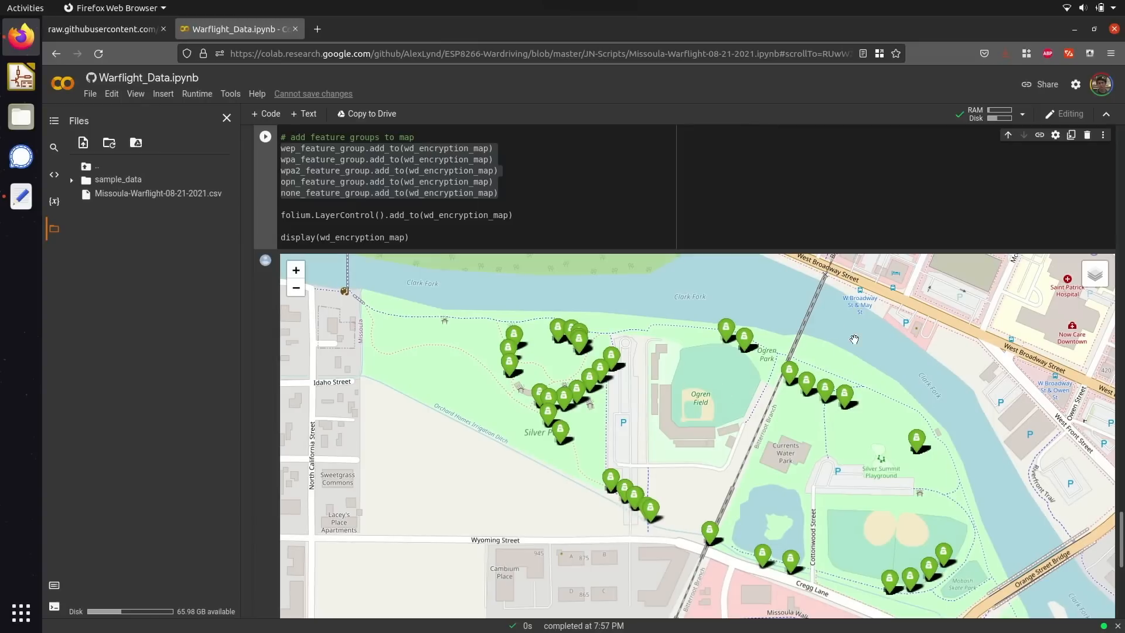